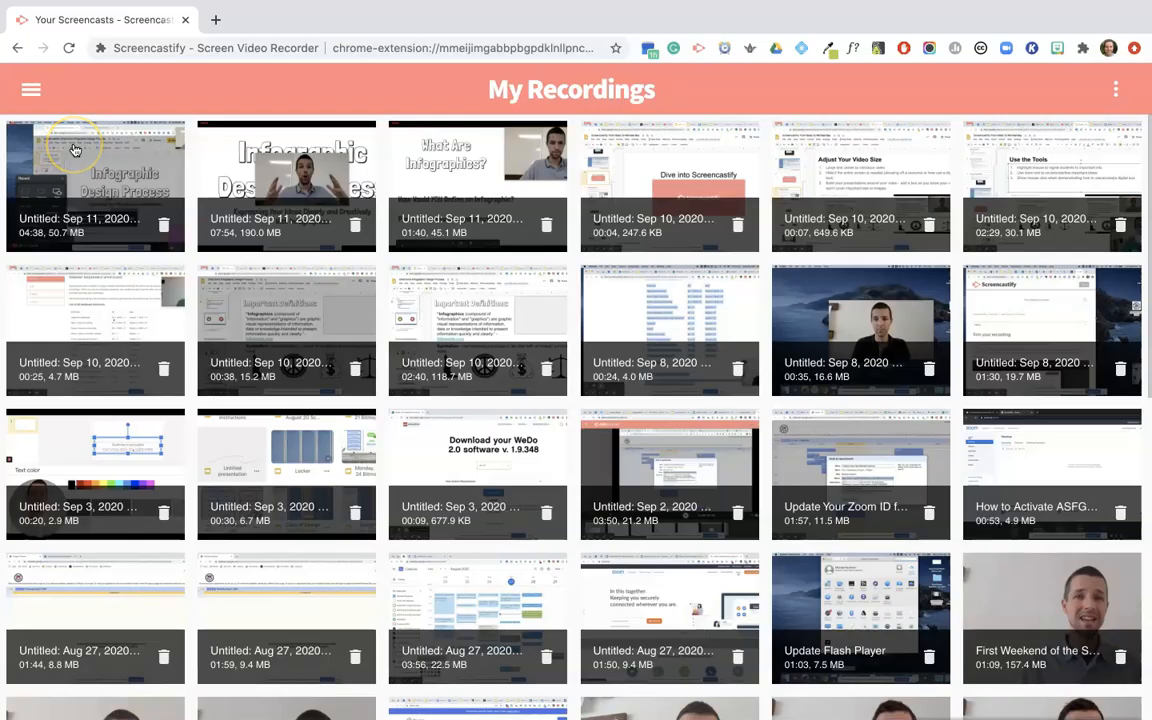
mouse_move(88, 140)
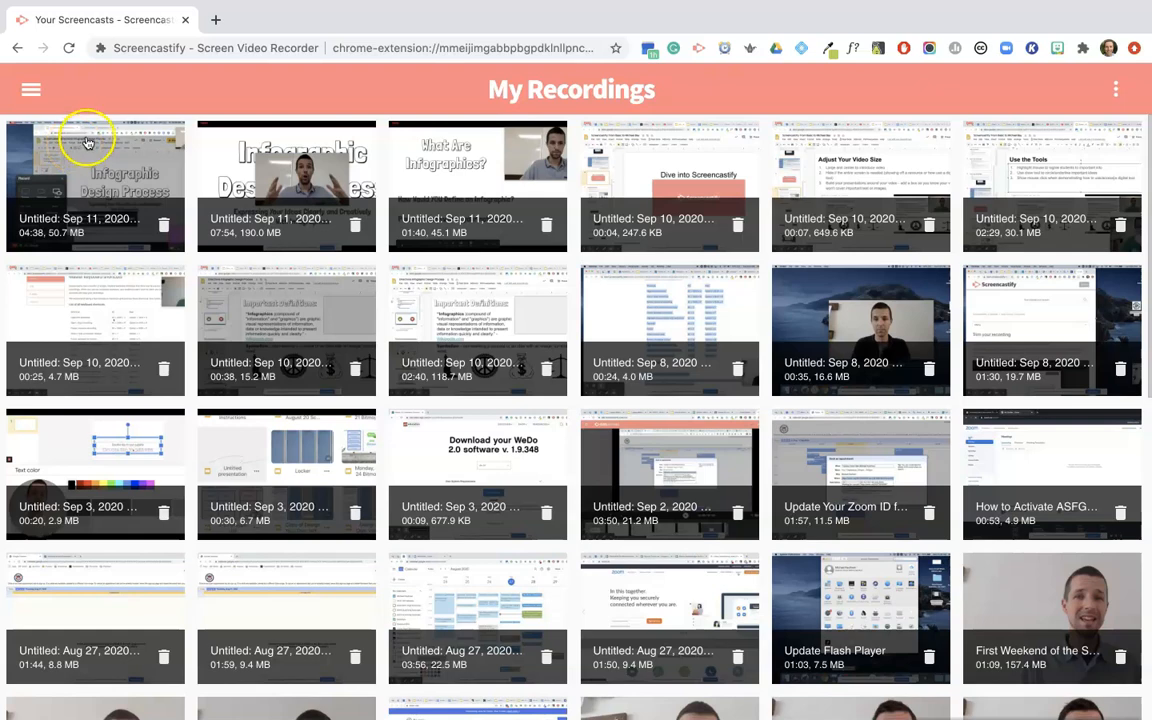
Step: Open Screencastify's navigation menu over the My Recordings library
click(29, 89)
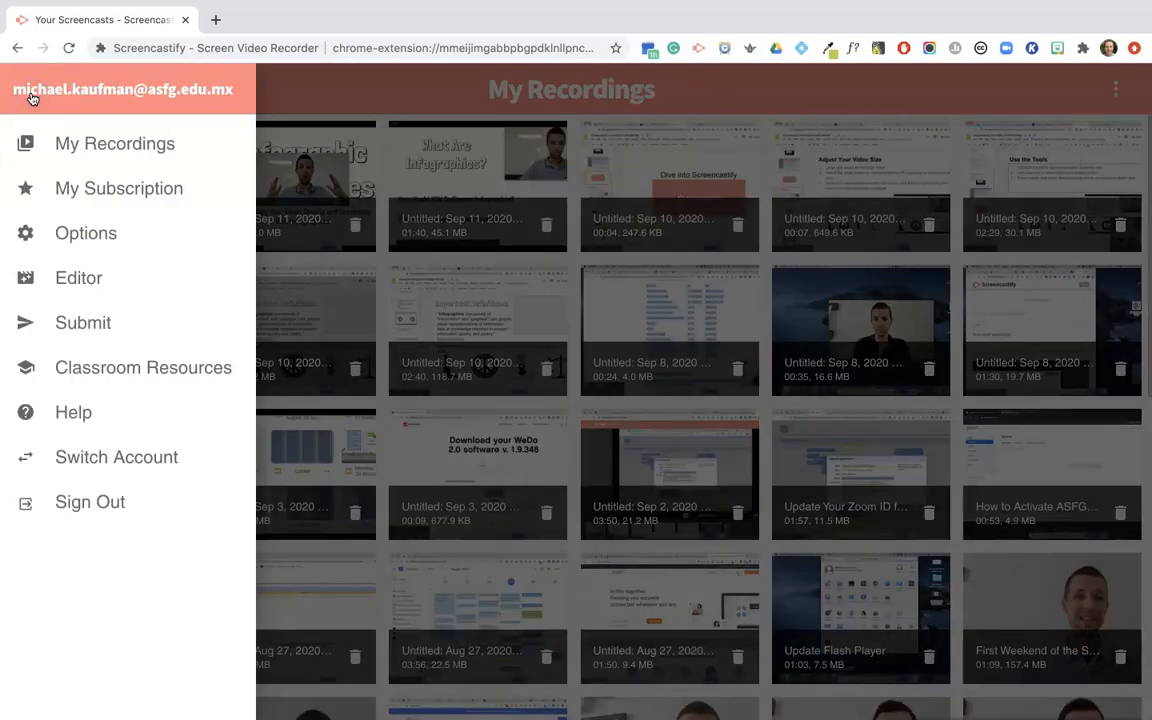
mouse_move(249, 22)
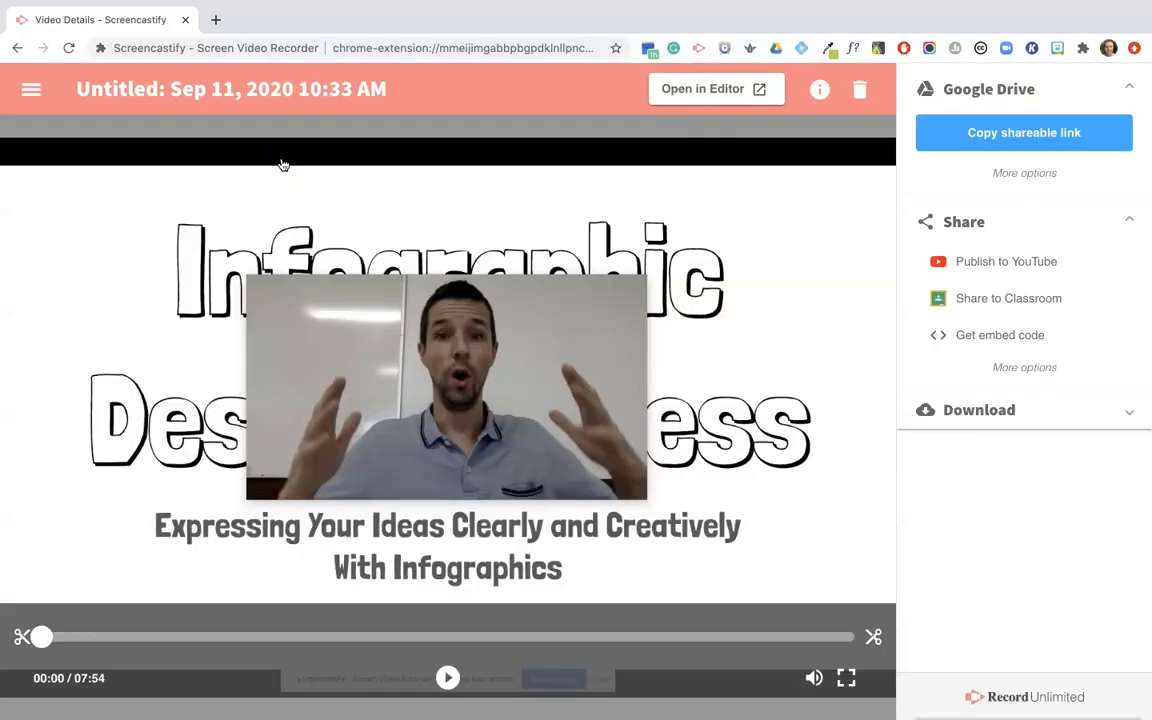
mouse_move(674, 89)
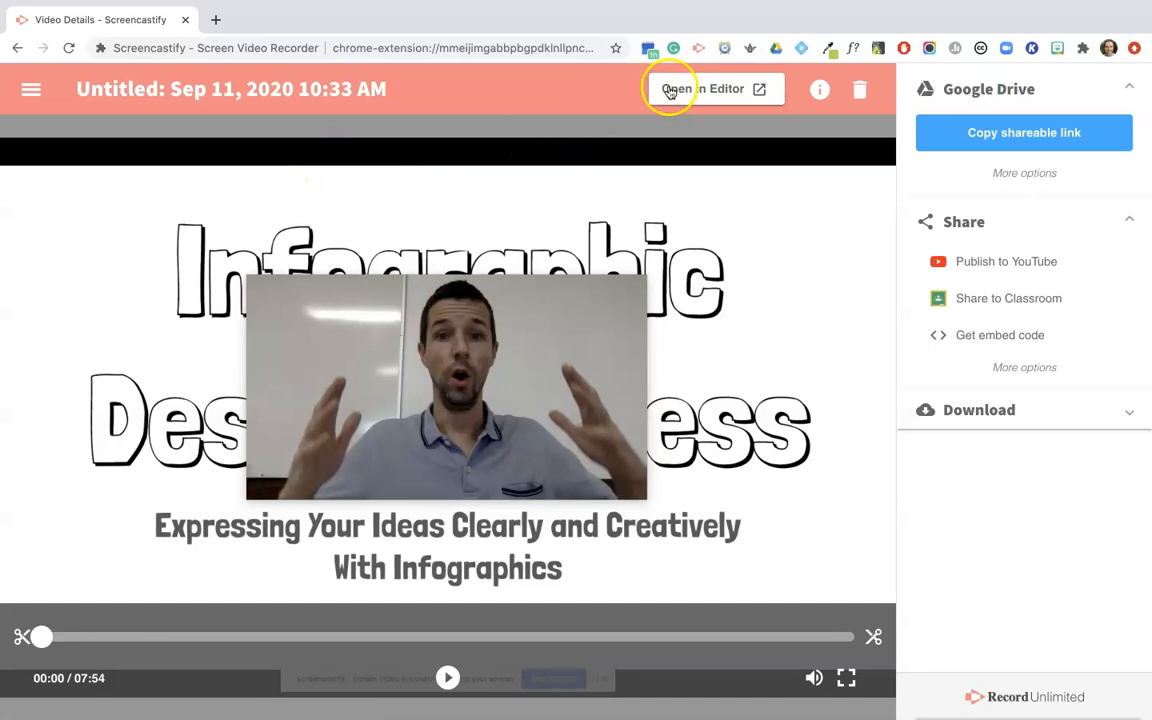
Step: Open the recording in the editor and trim its ending from 7:54 down to 5:54
click(705, 88)
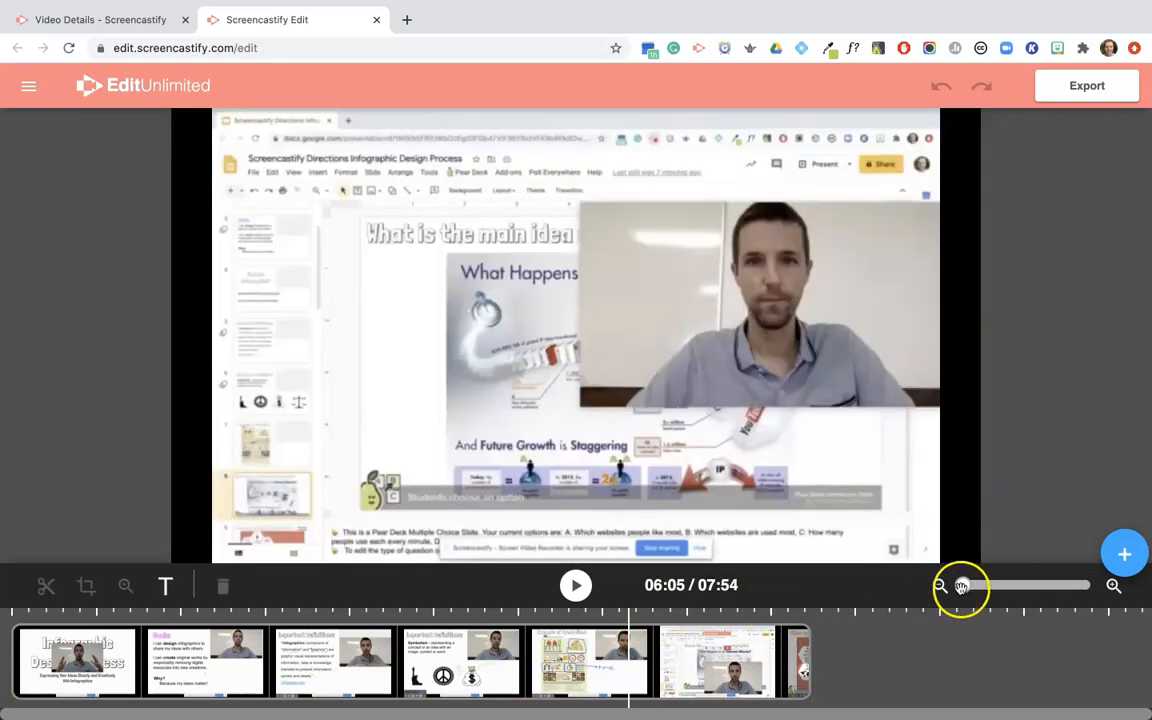
drag(960, 585, 987, 585)
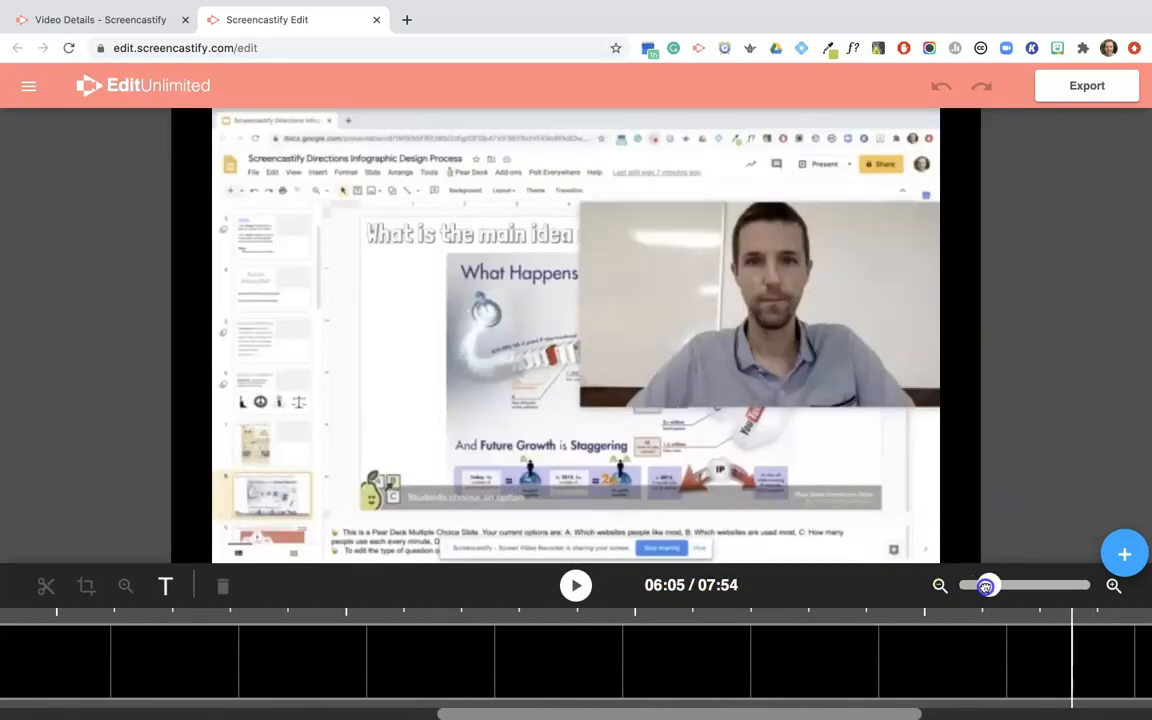
drag(987, 585, 965, 585)
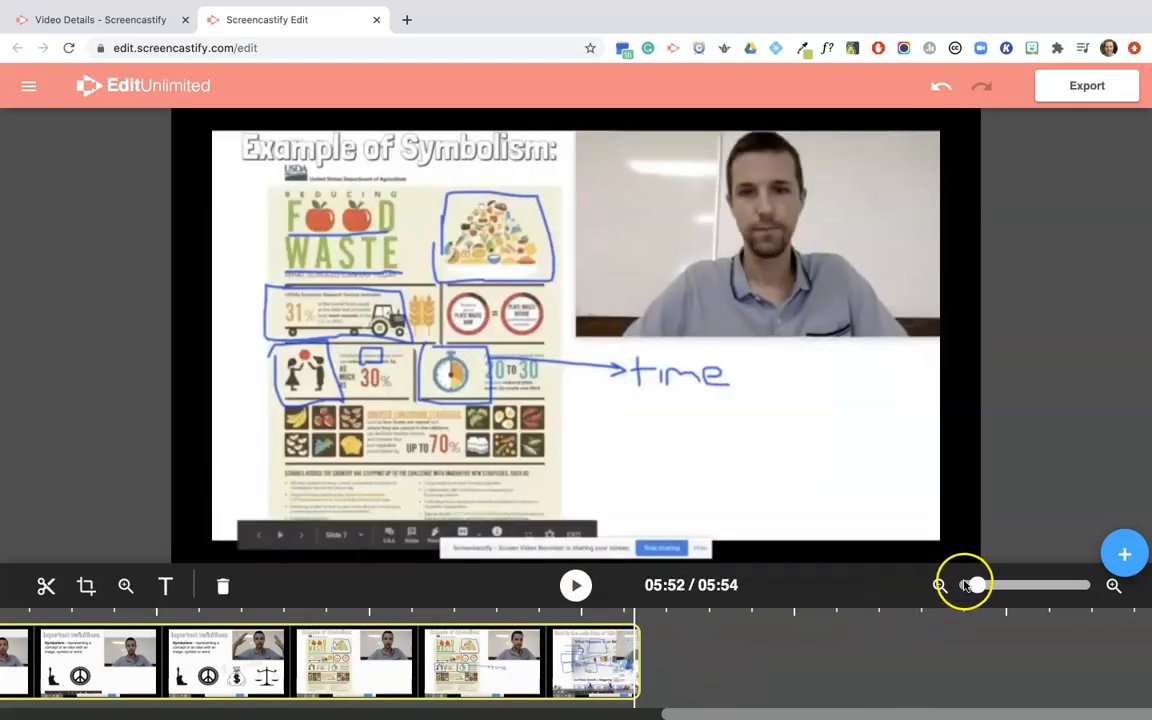
Step: Cut the clip in two places and delete the middle section, shortening it to 5:13
drag(965, 585, 960, 585)
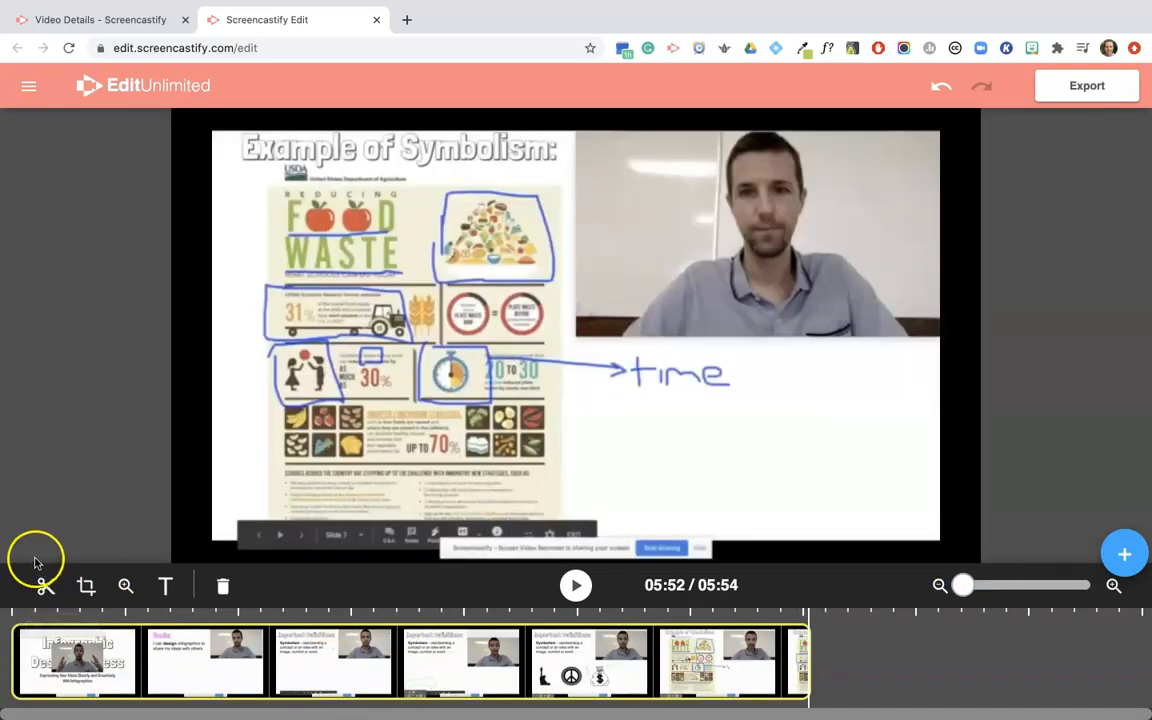
mouse_move(124, 613)
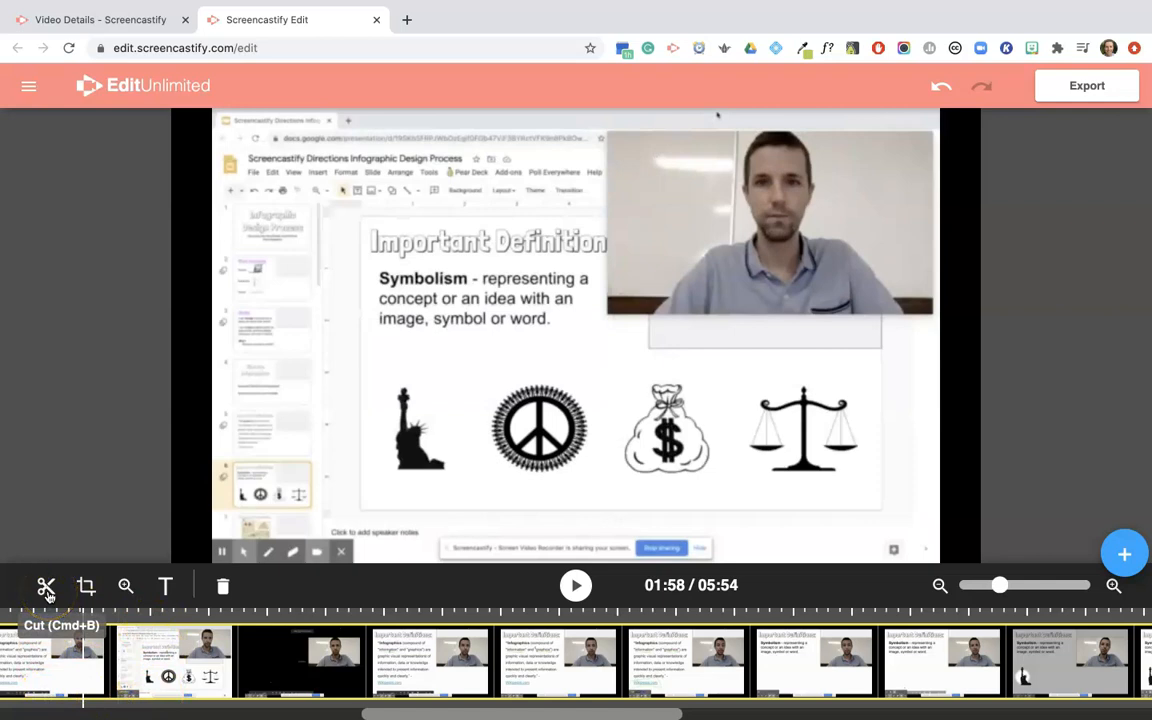
click(46, 586)
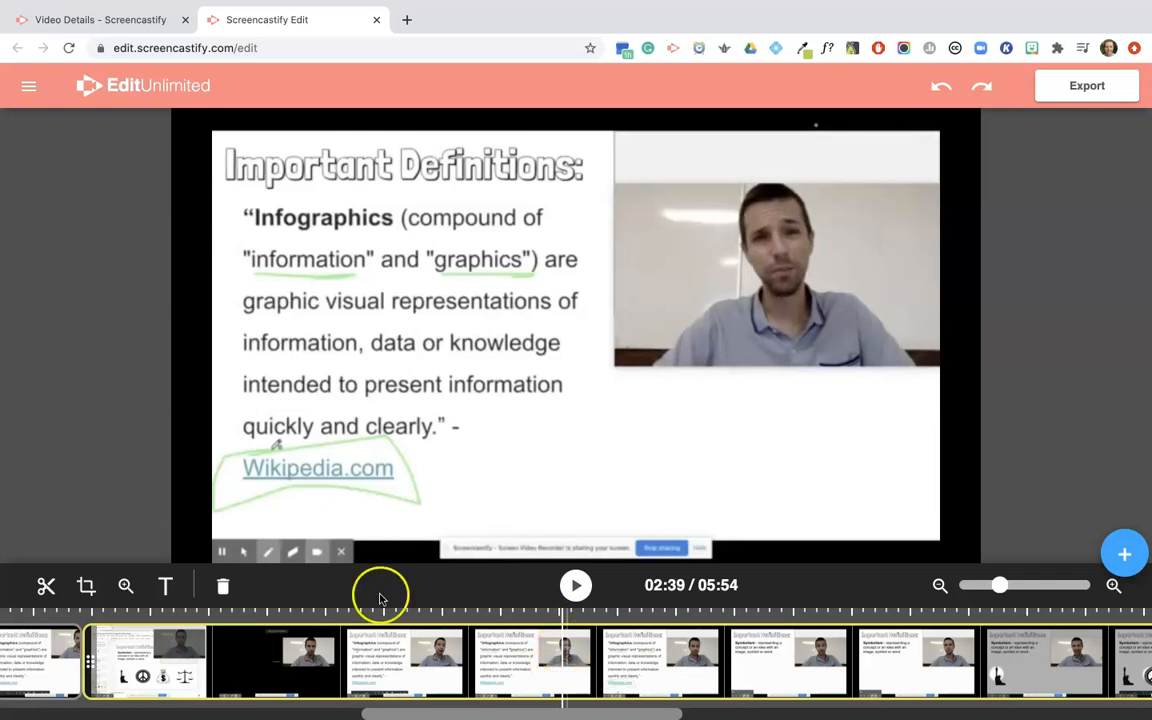
mouse_move(46, 587)
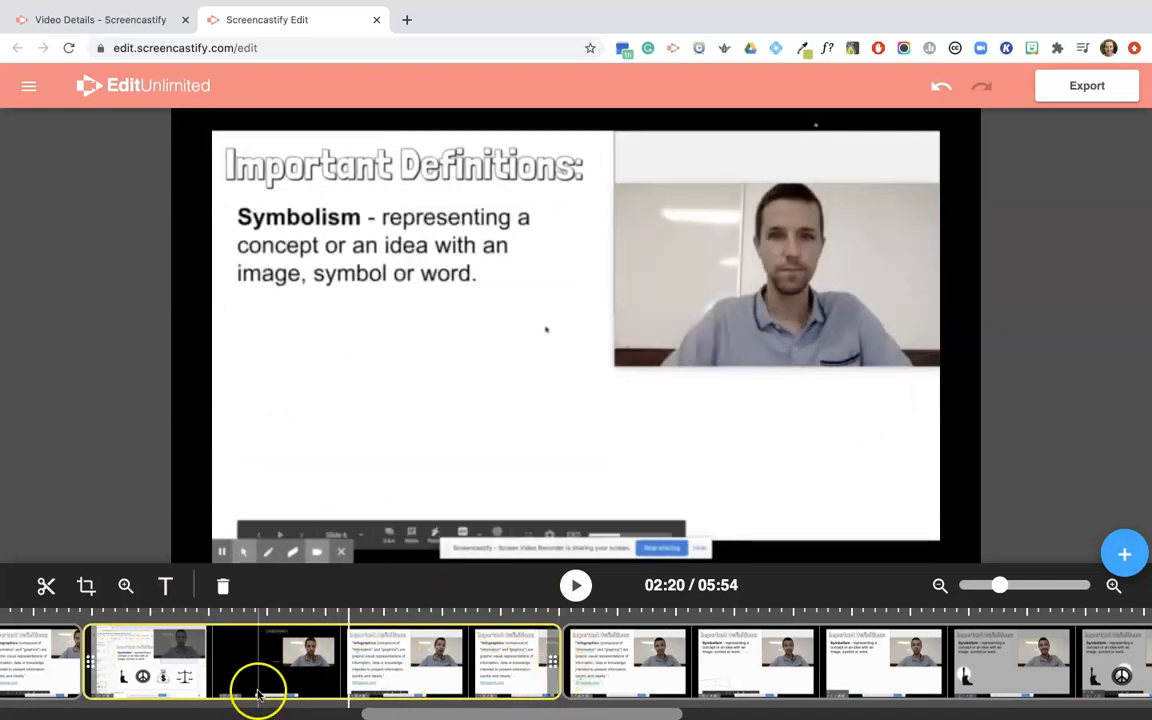
click(223, 586)
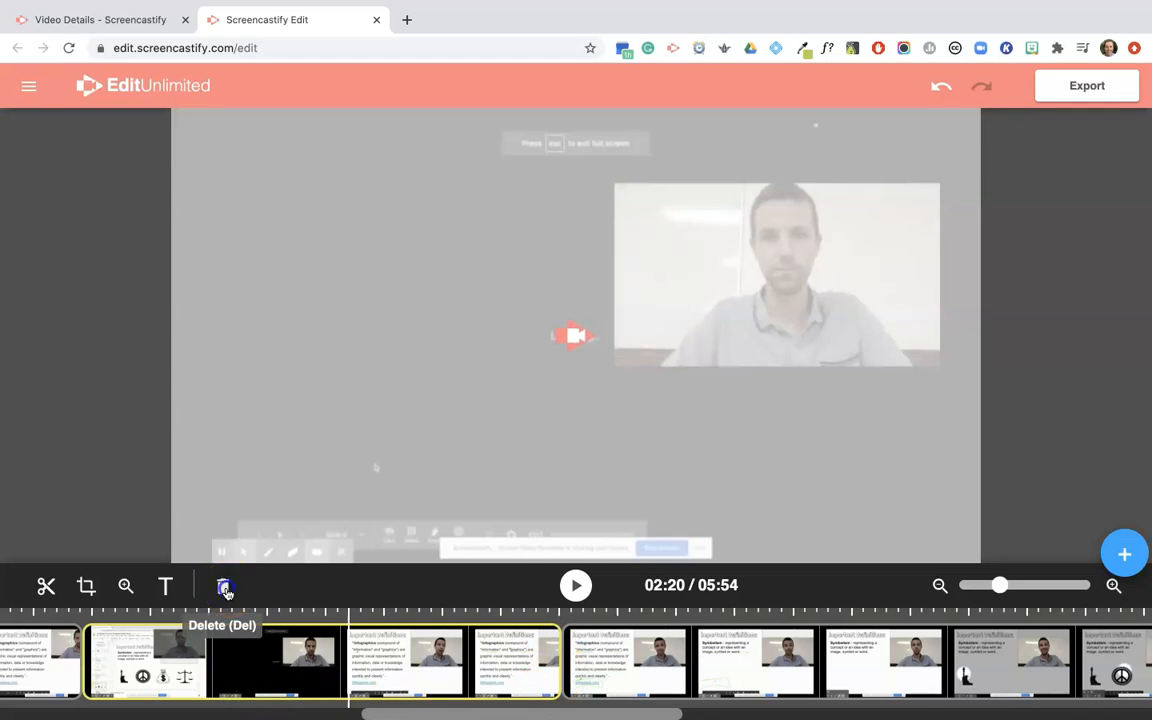
click(224, 586)
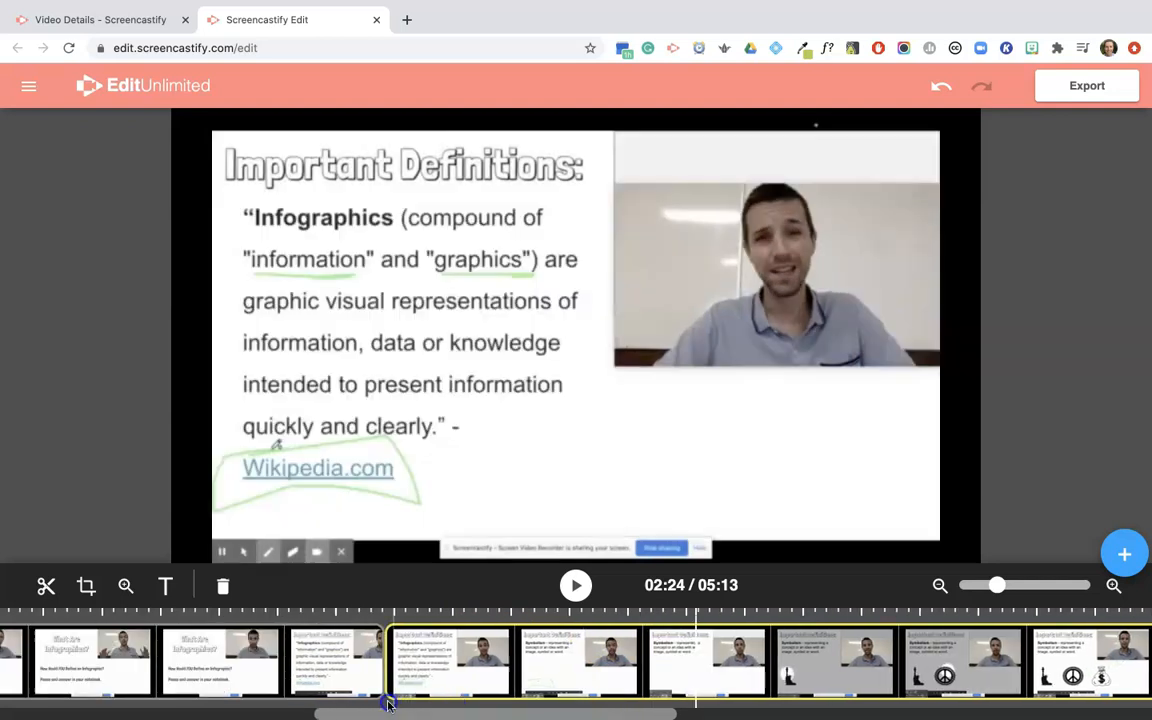
Step: Split the opening title section off as its own clip at its end point
drag(390, 713, 200, 713)
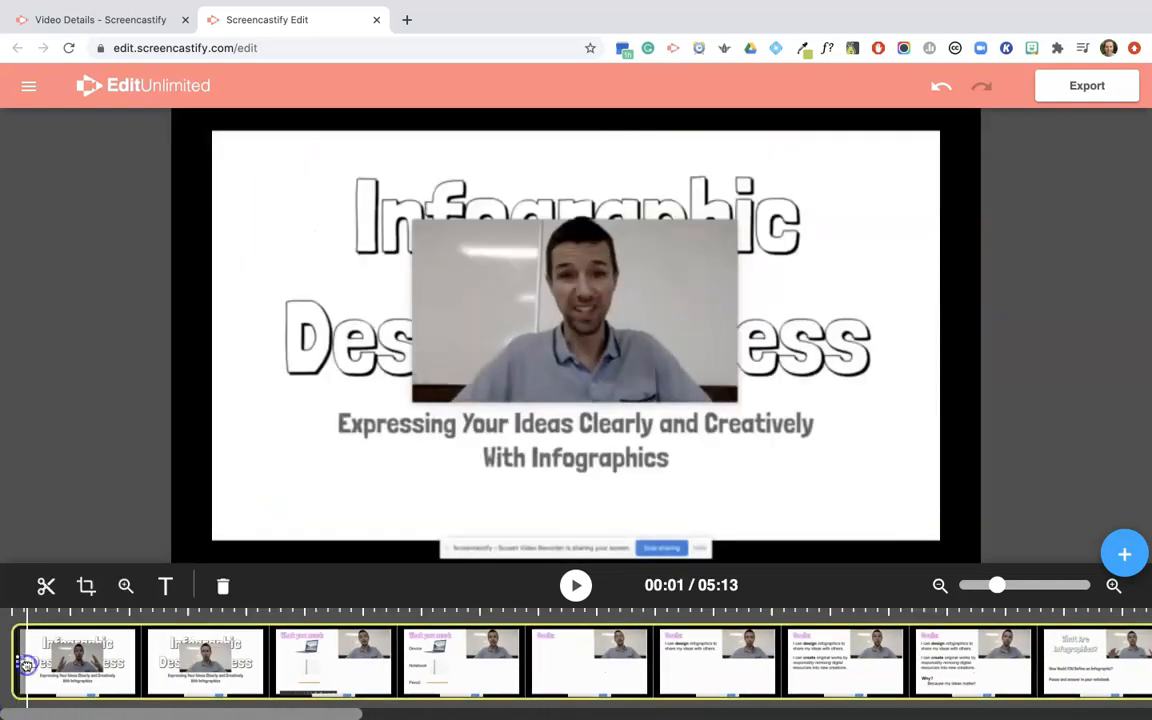
click(205, 660)
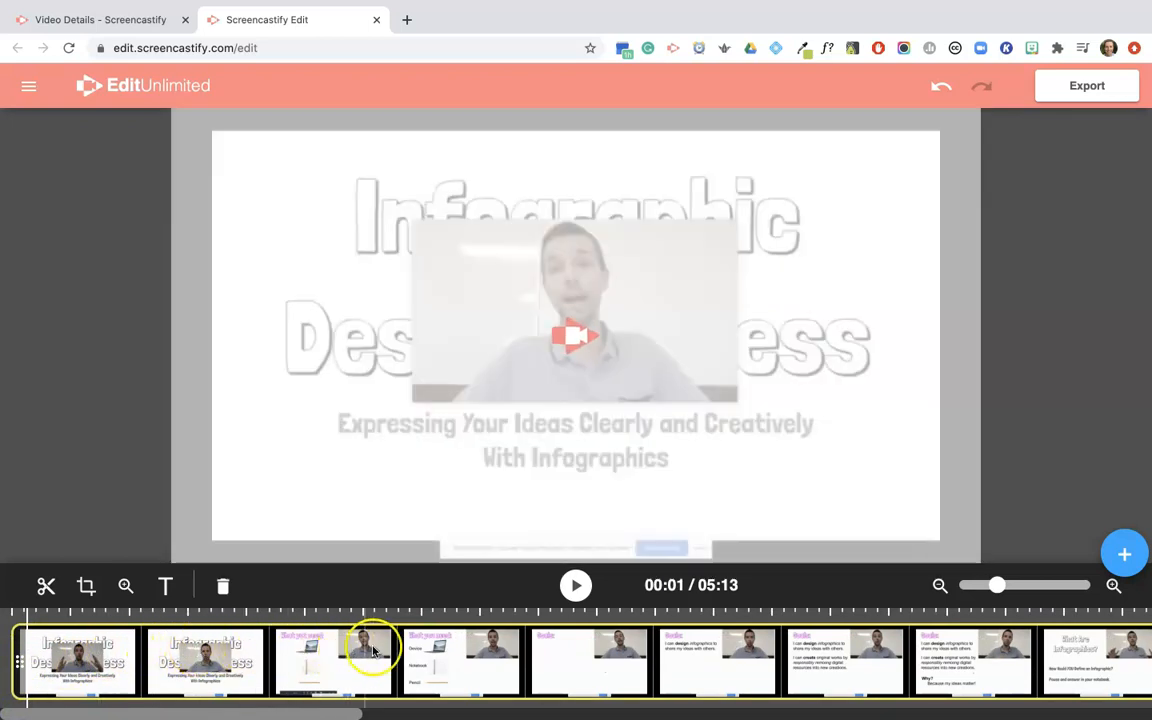
click(303, 660)
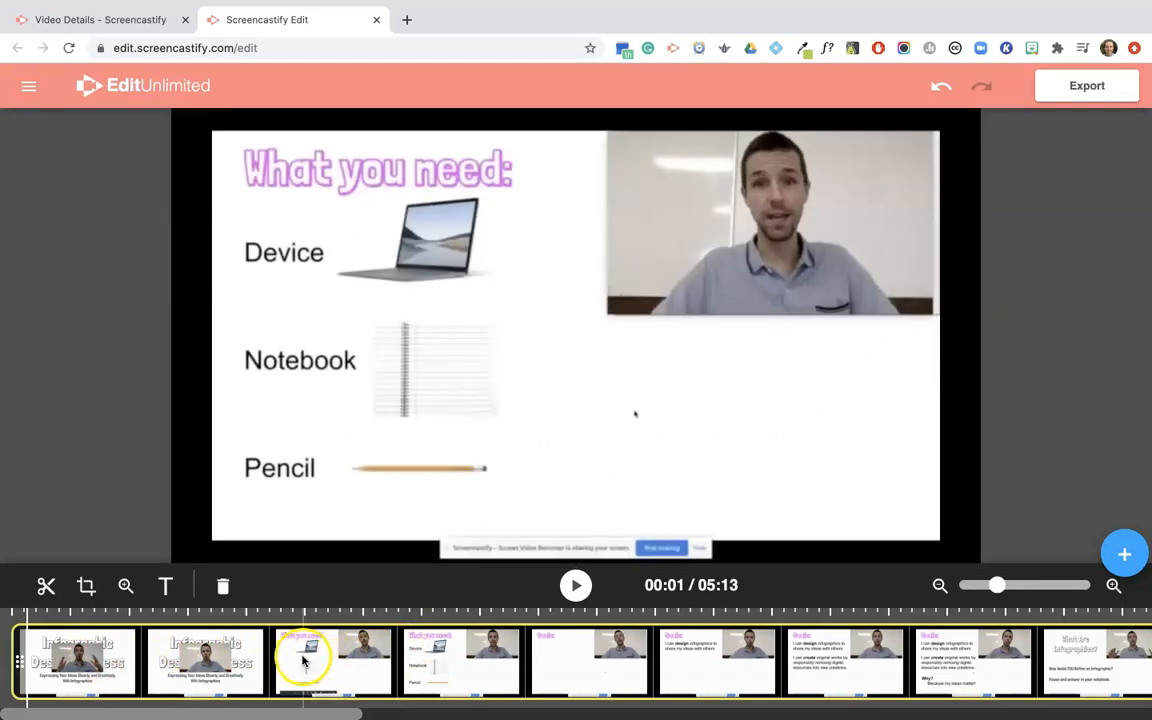
click(205, 660)
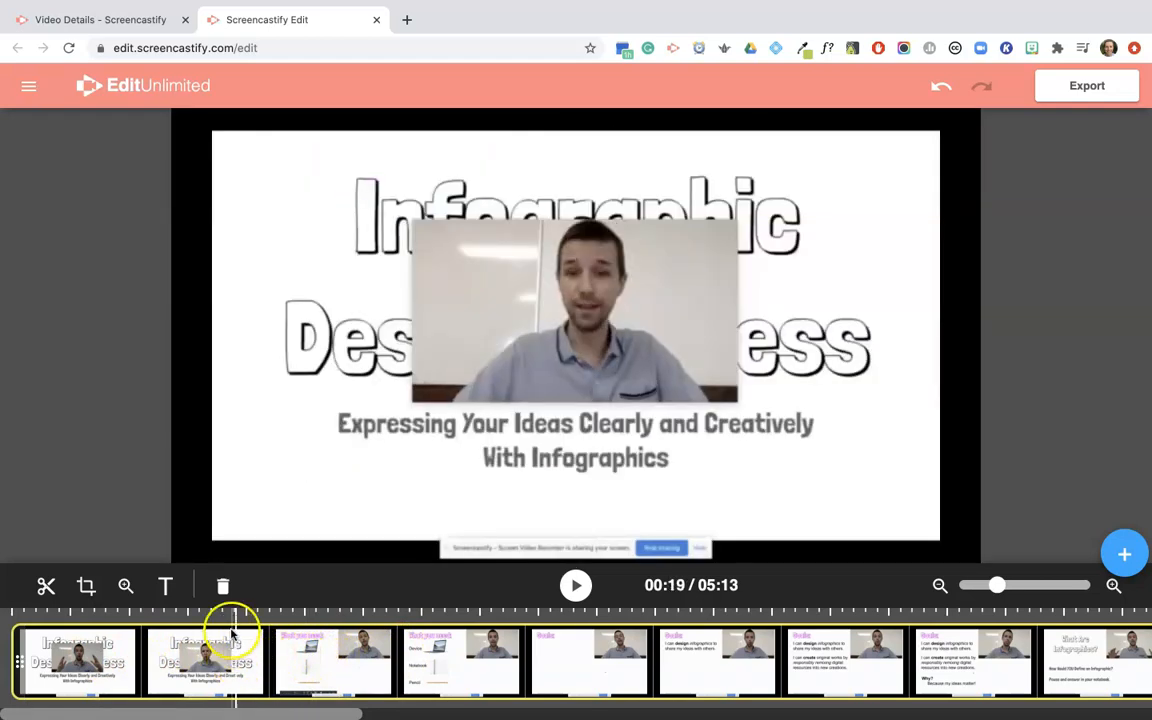
click(46, 586)
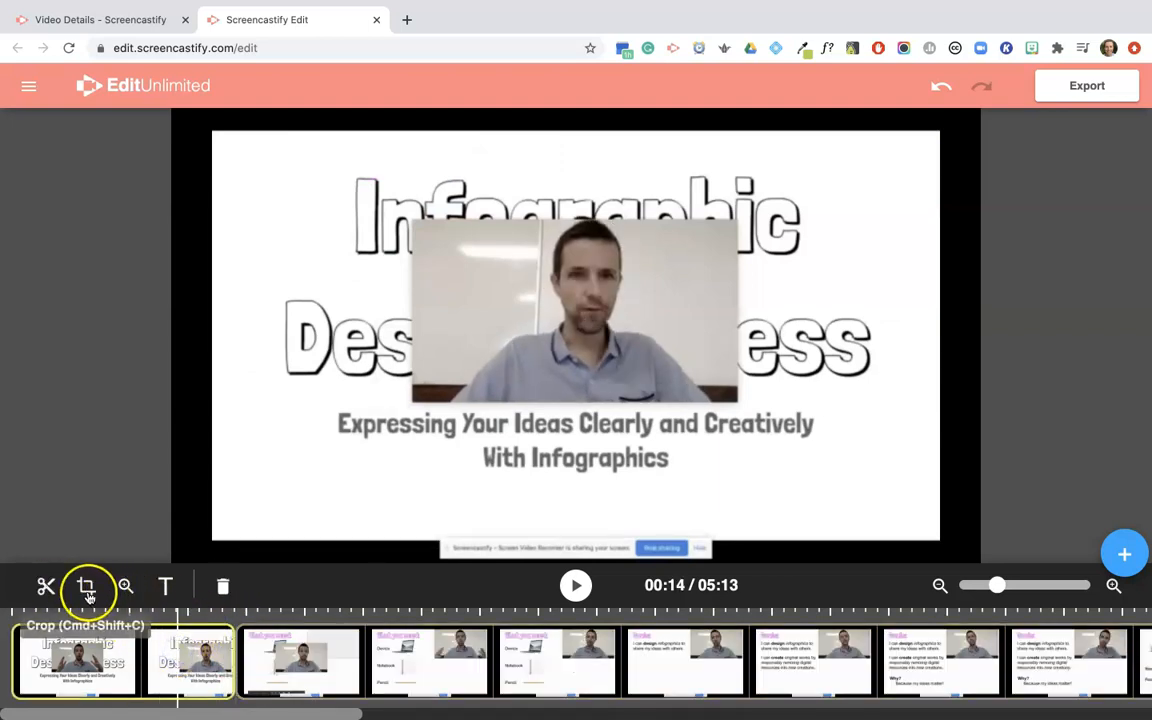
Step: Crop the title clip so the teacher's webcam video fills the frame
click(87, 587)
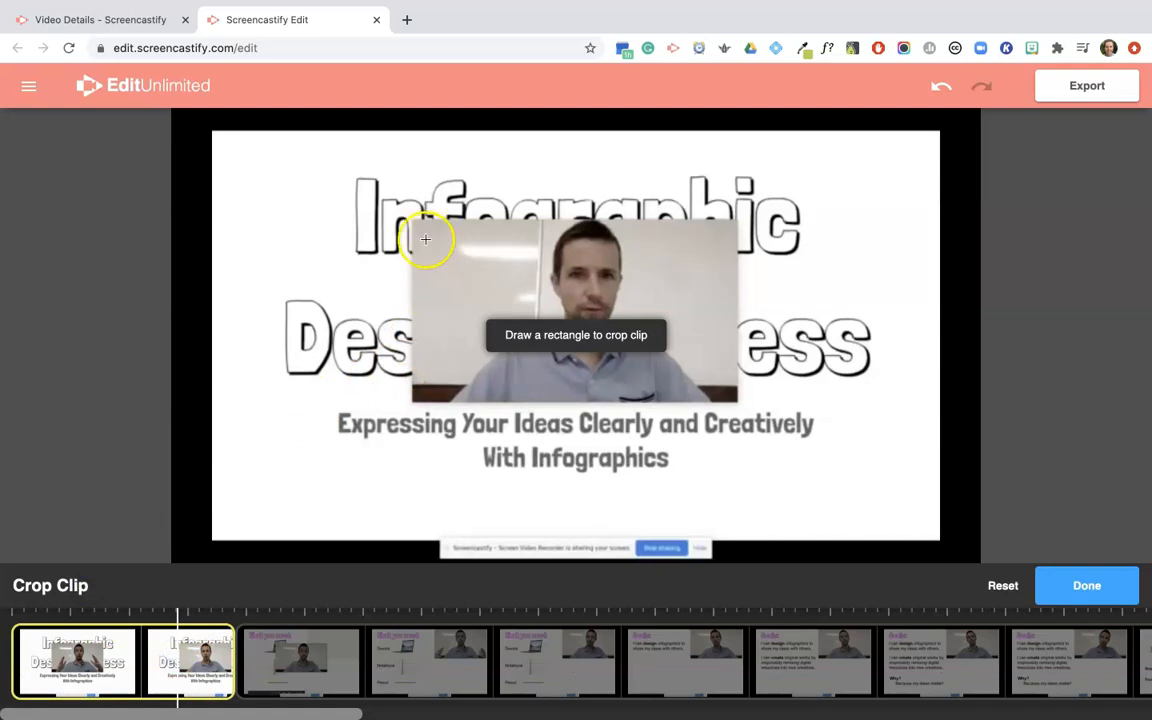
drag(412, 218, 548, 372)
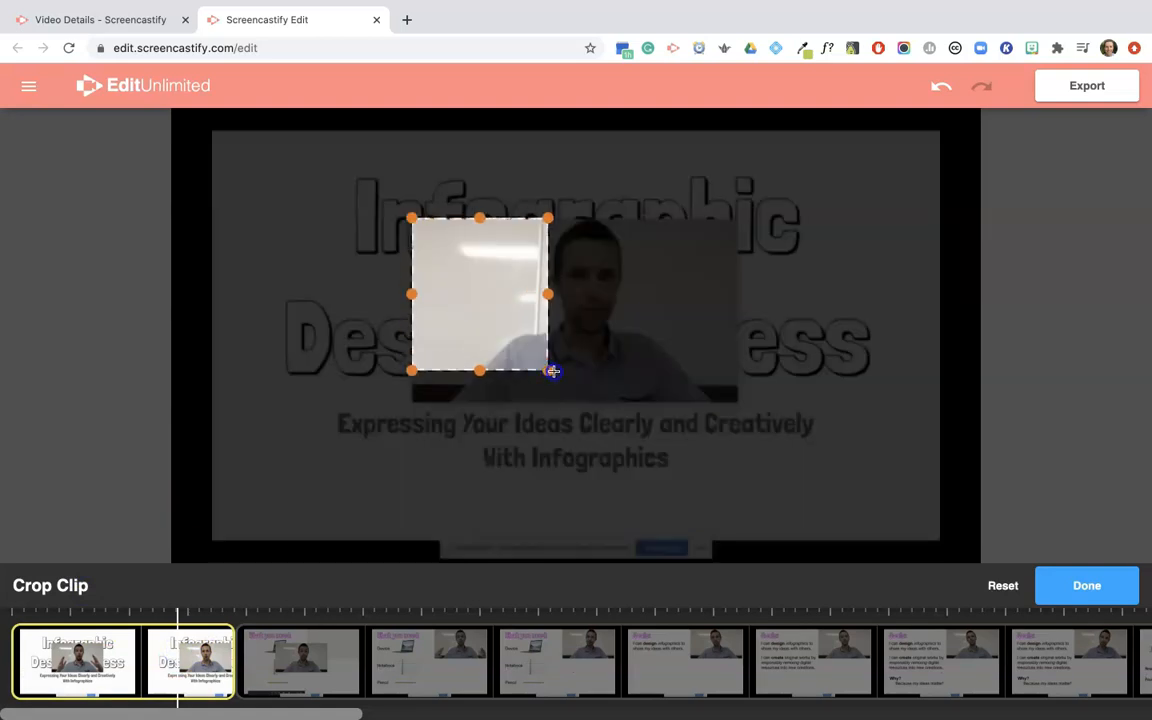
drag(553, 371, 740, 403)
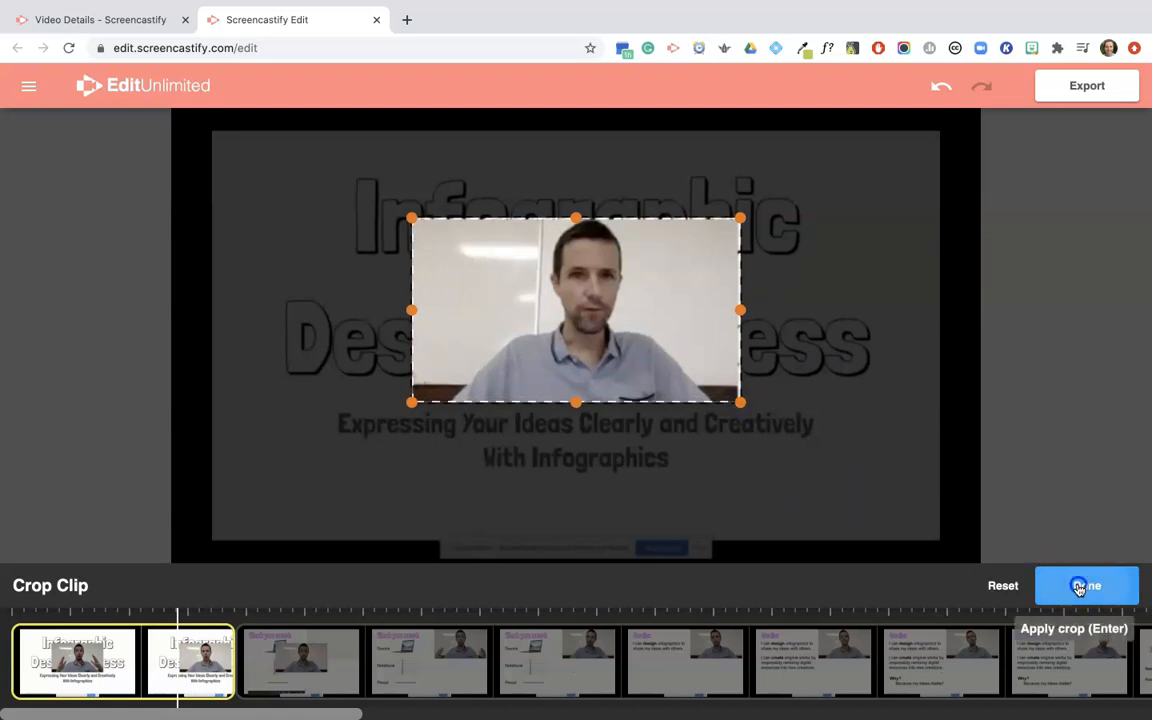
click(1079, 585)
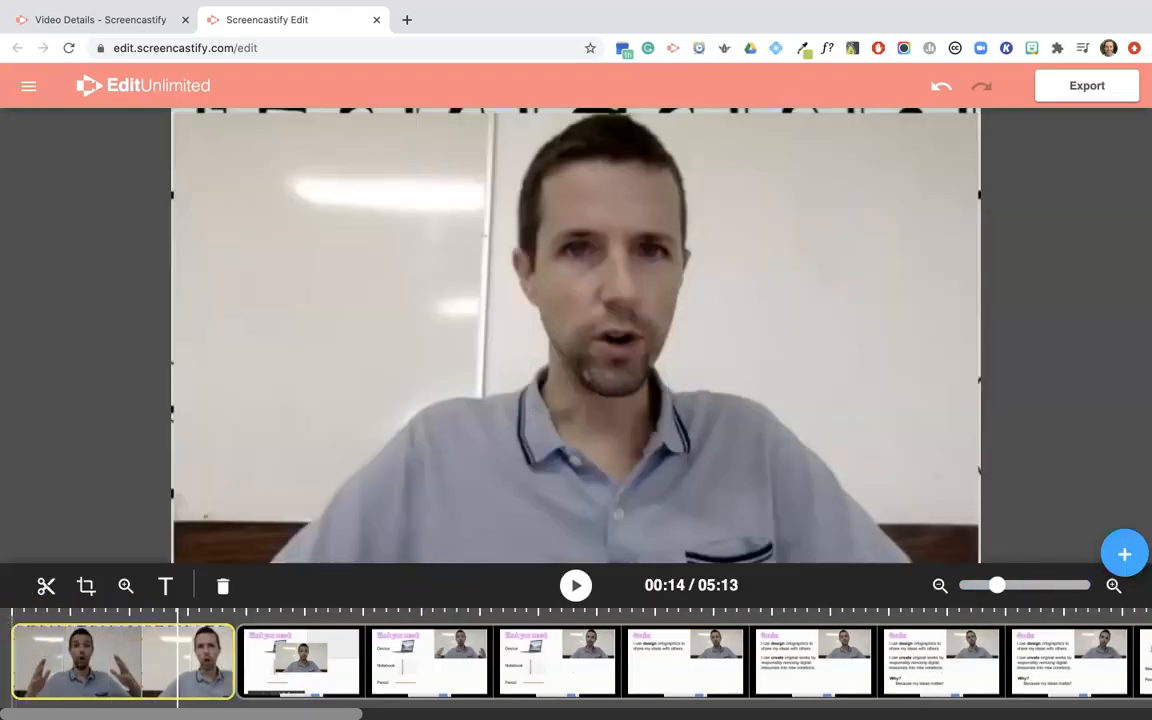
click(575, 585)
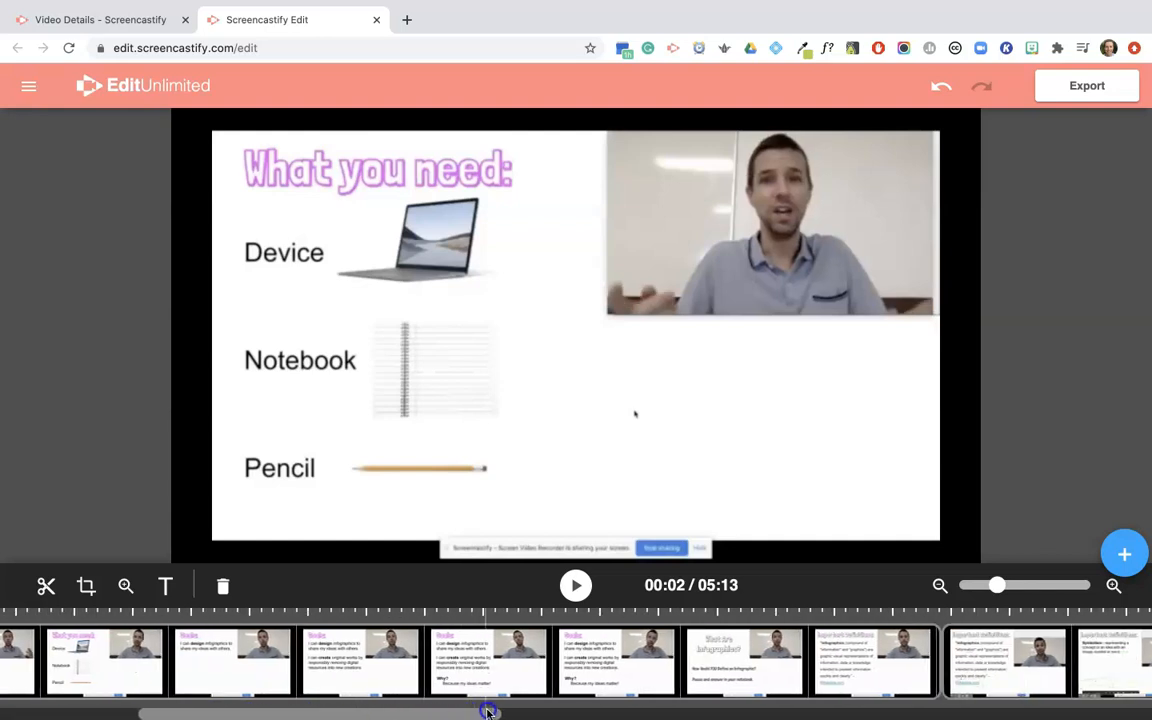
drag(490, 712, 715, 712)
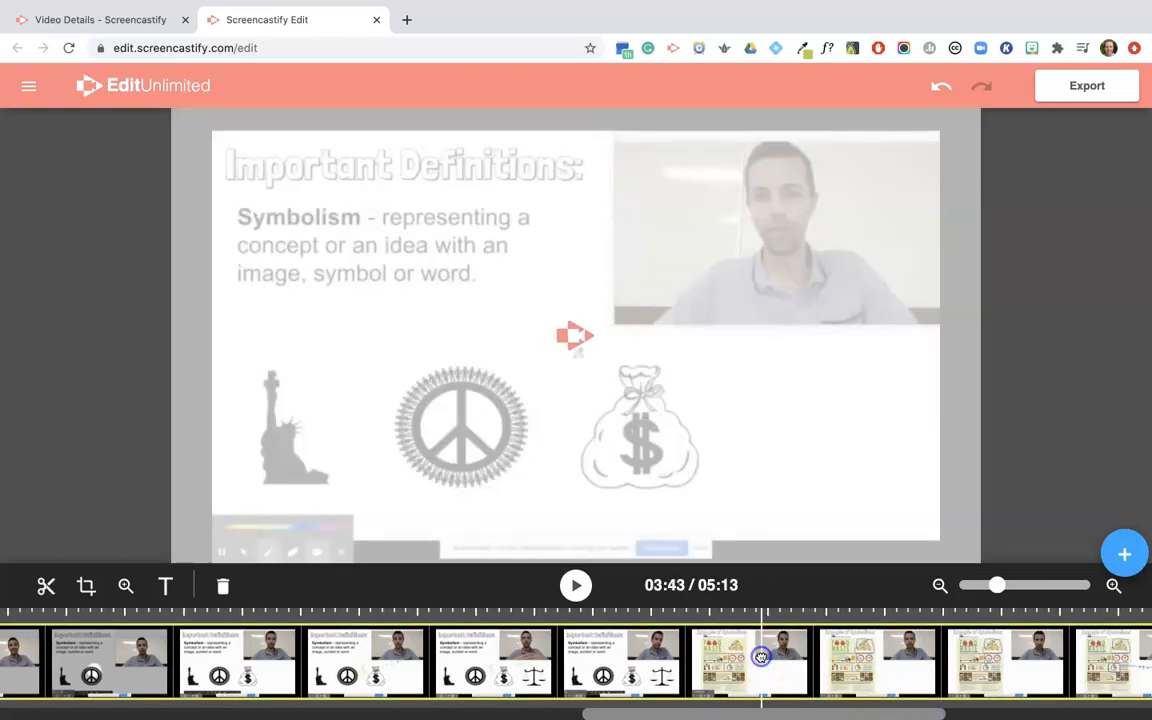
Step: Jump playback to 3:38, the start of the Example of Symbolism slide
click(708, 620)
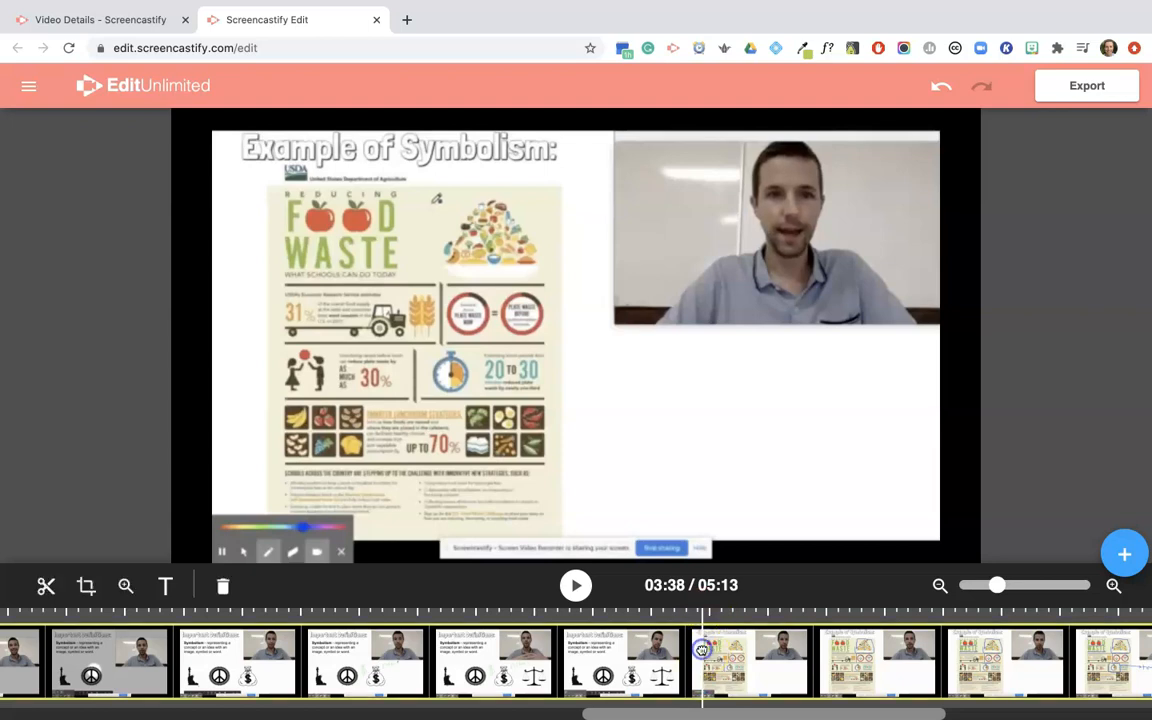
mouse_move(46, 586)
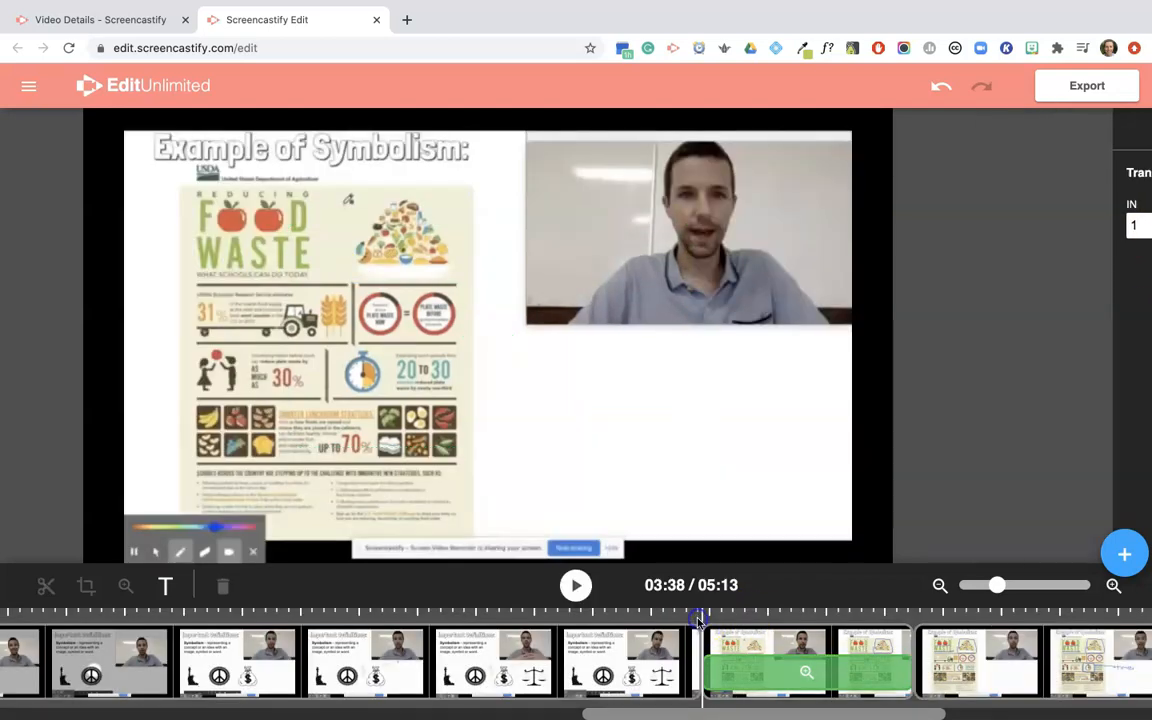
click(575, 585)
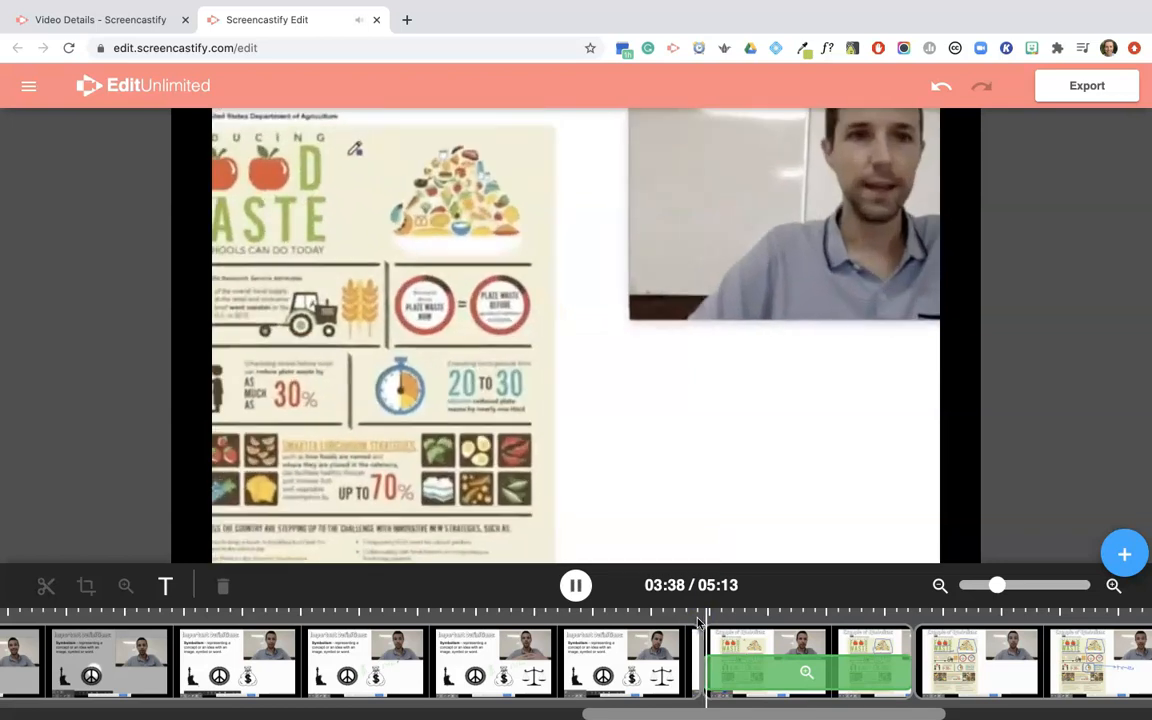
click(574, 585)
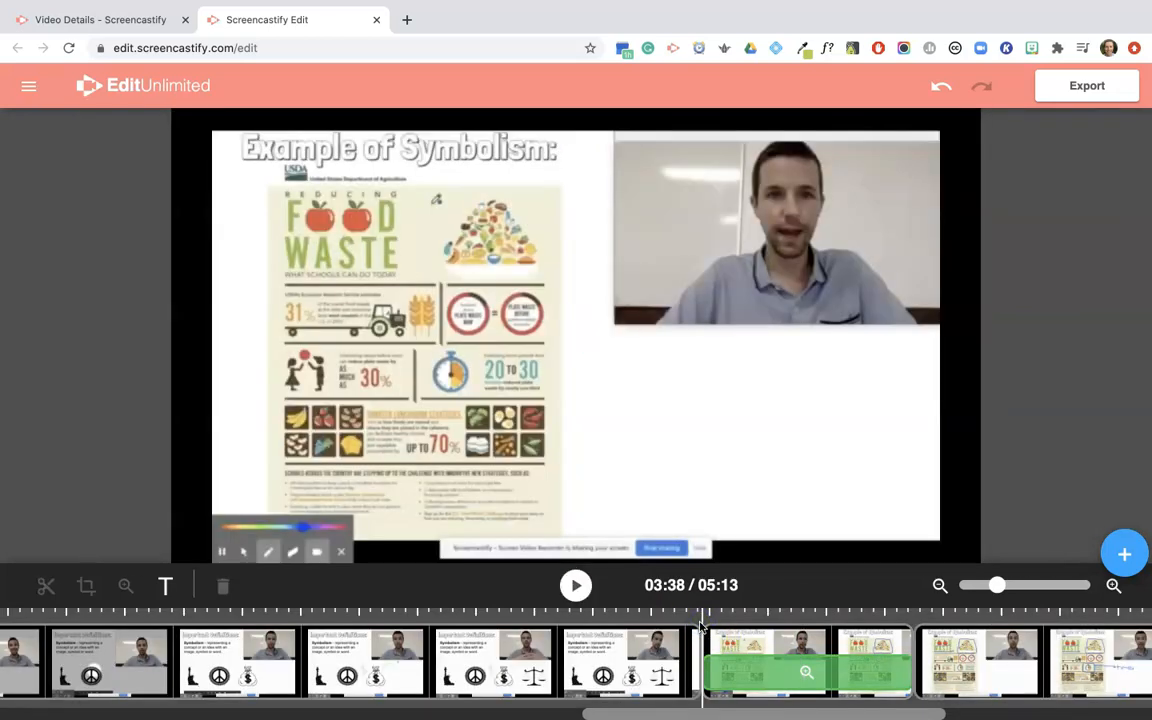
click(575, 585)
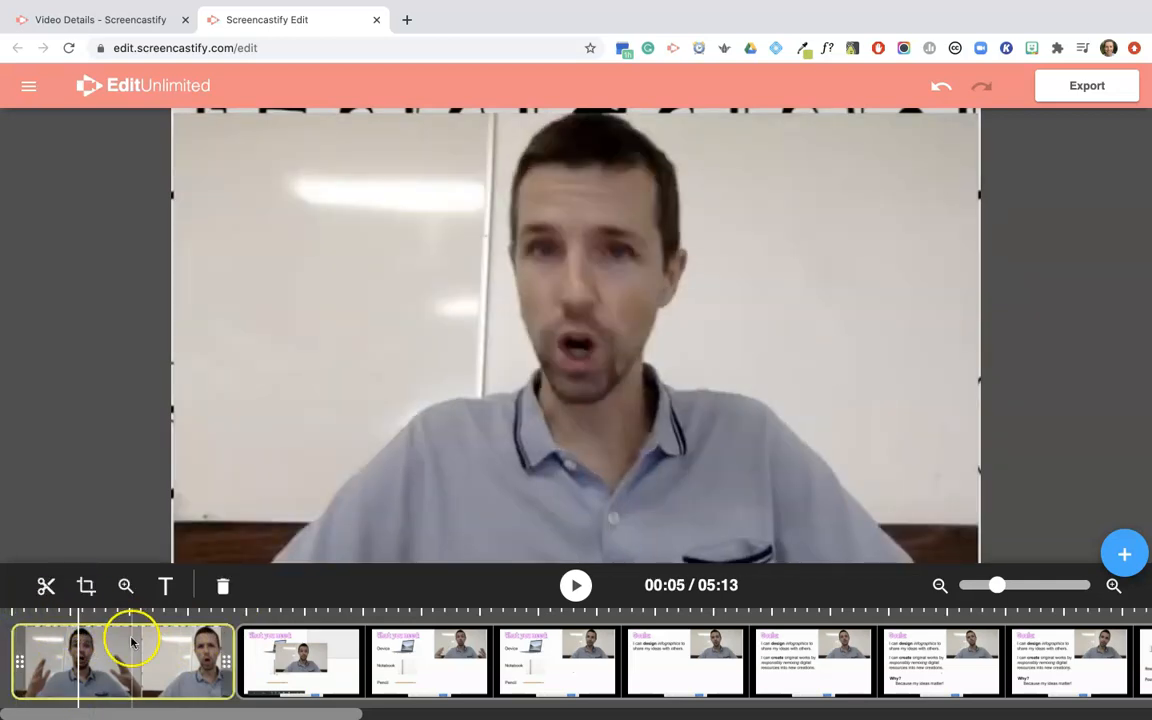
mouse_move(166, 586)
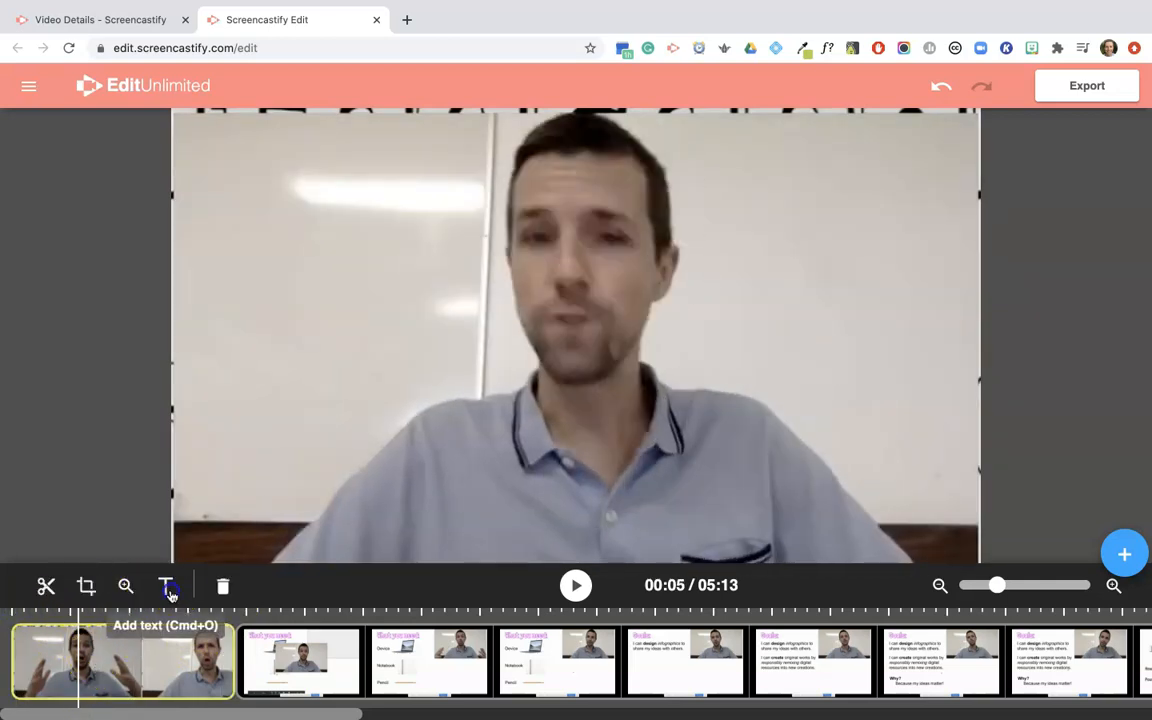
Step: Add the title 'Intro to Infographics' to the opening clip in italic magenta
click(166, 586)
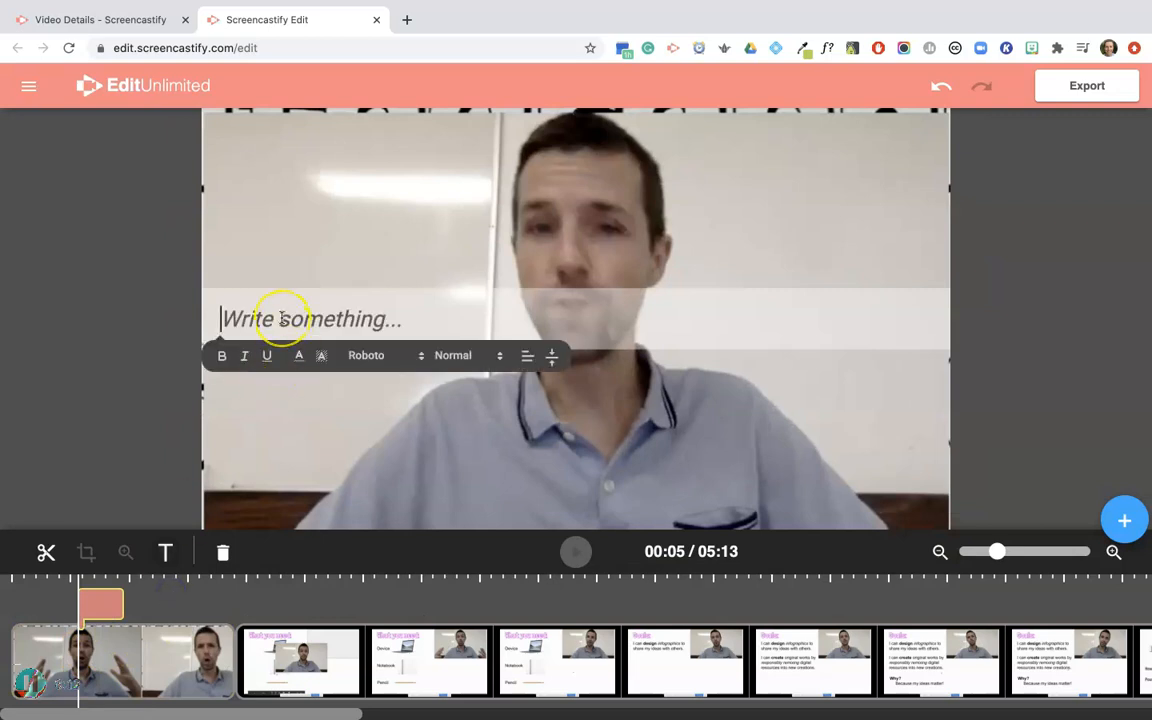
text(IN)
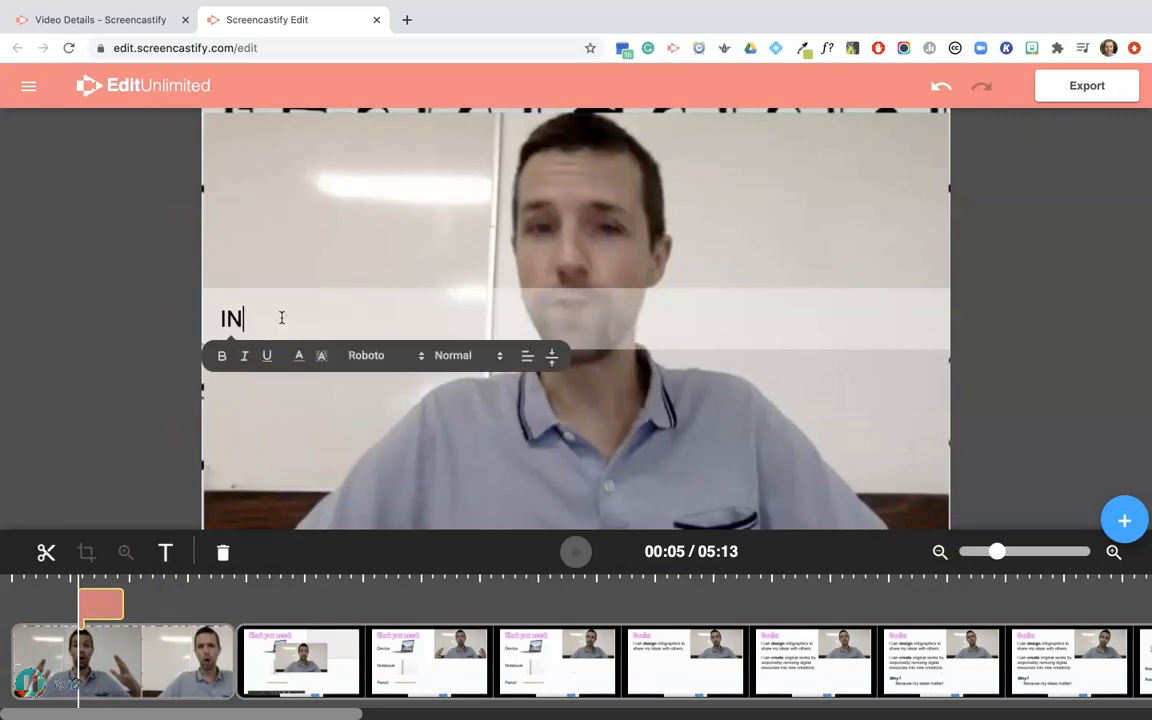
text(Intro to Infographics)
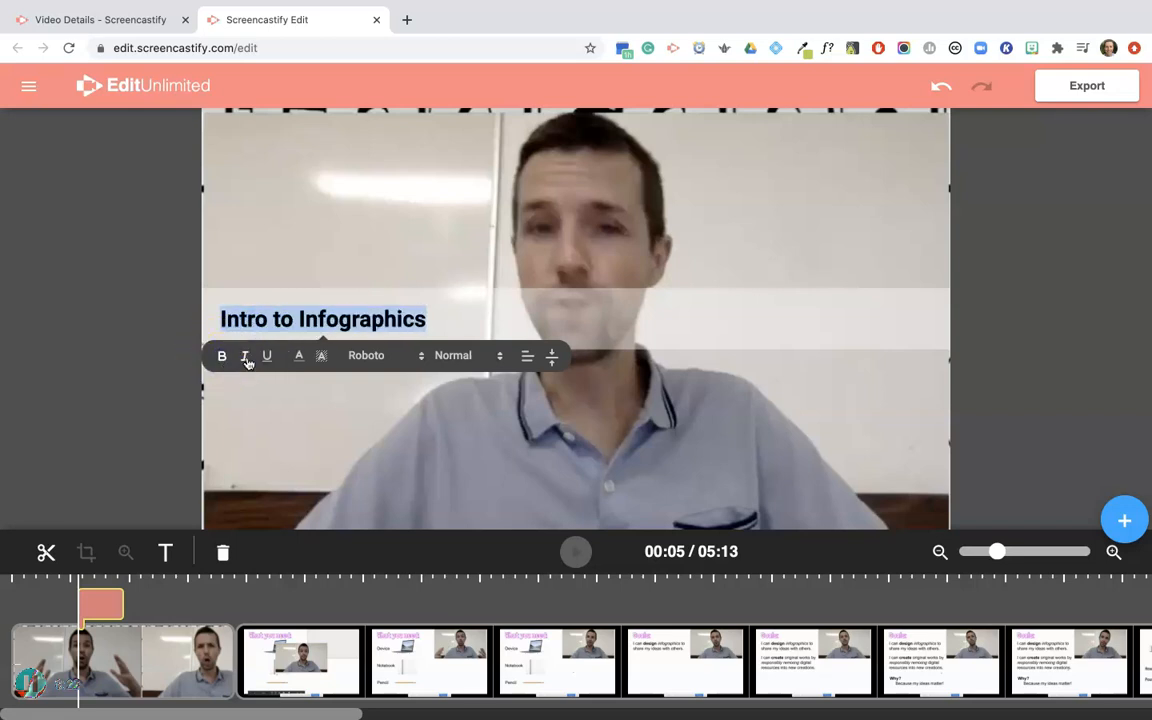
click(298, 356)
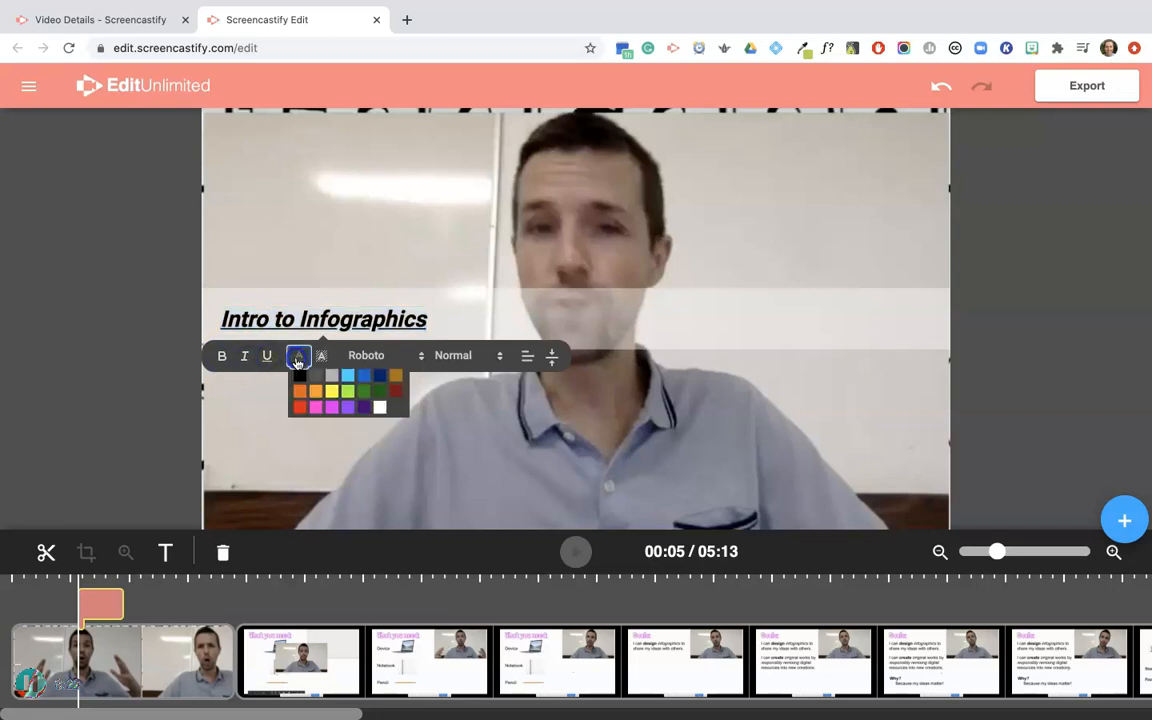
click(321, 355)
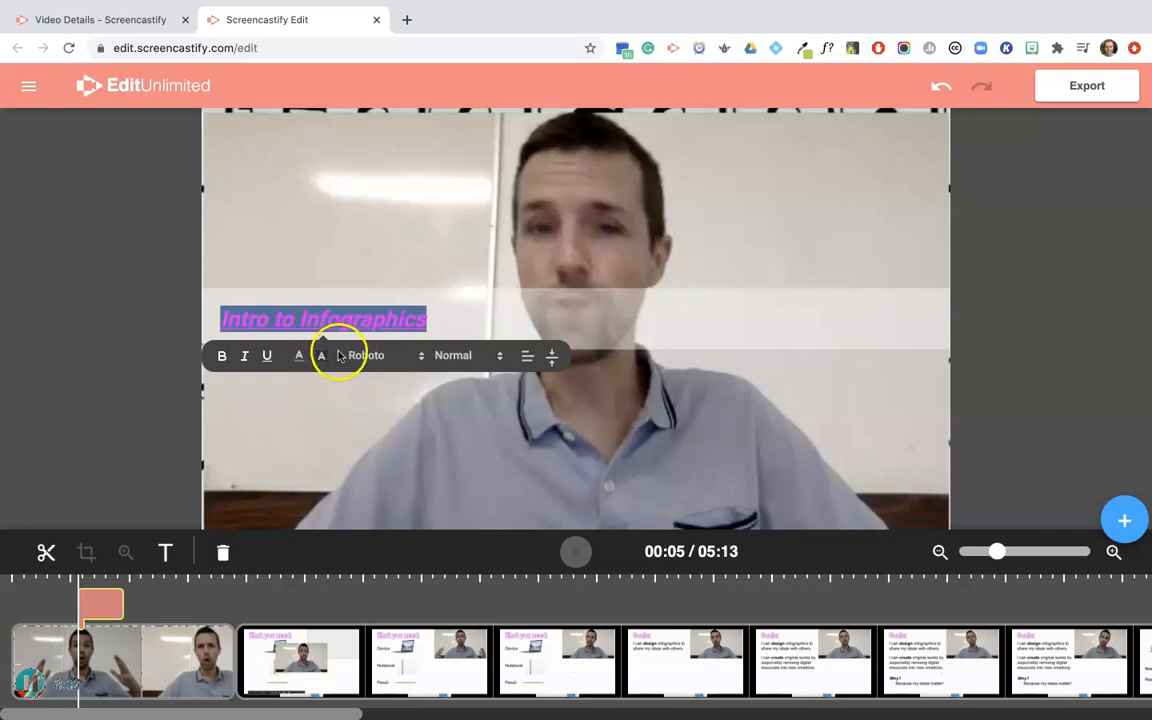
Step: Set the title font to Anton at Huge size
click(385, 355)
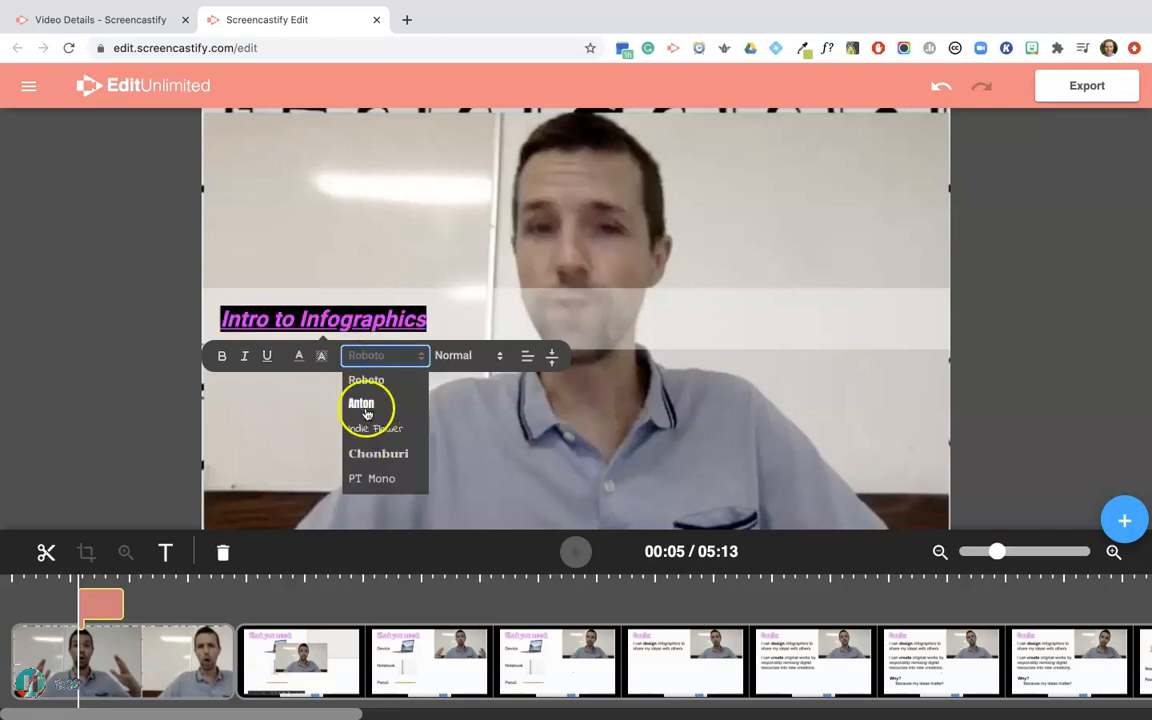
click(467, 356)
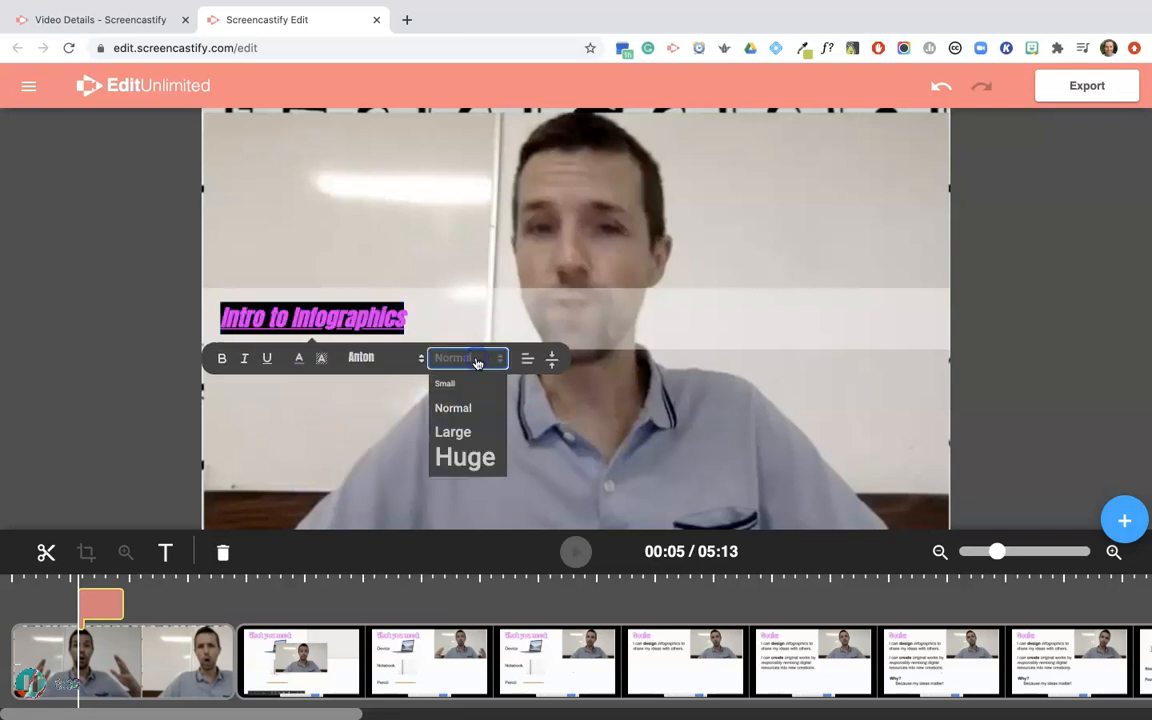
click(465, 457)
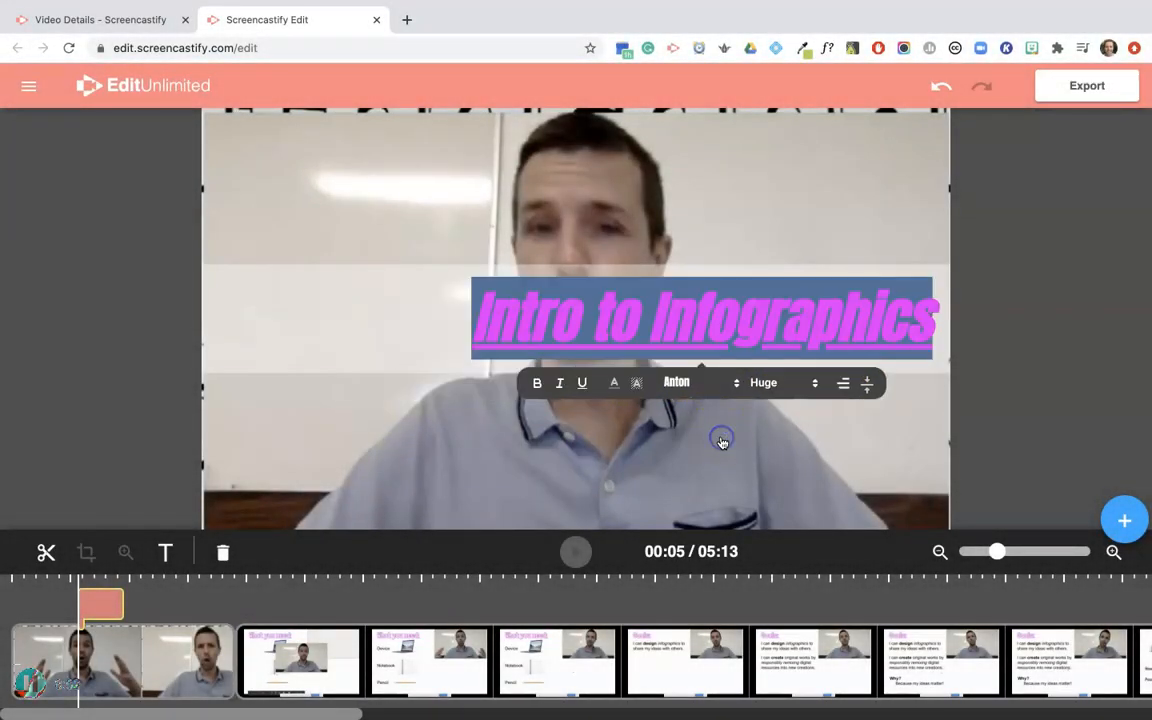
Step: Place the title at the lower right and extend its duration across the opening clip
click(867, 383)
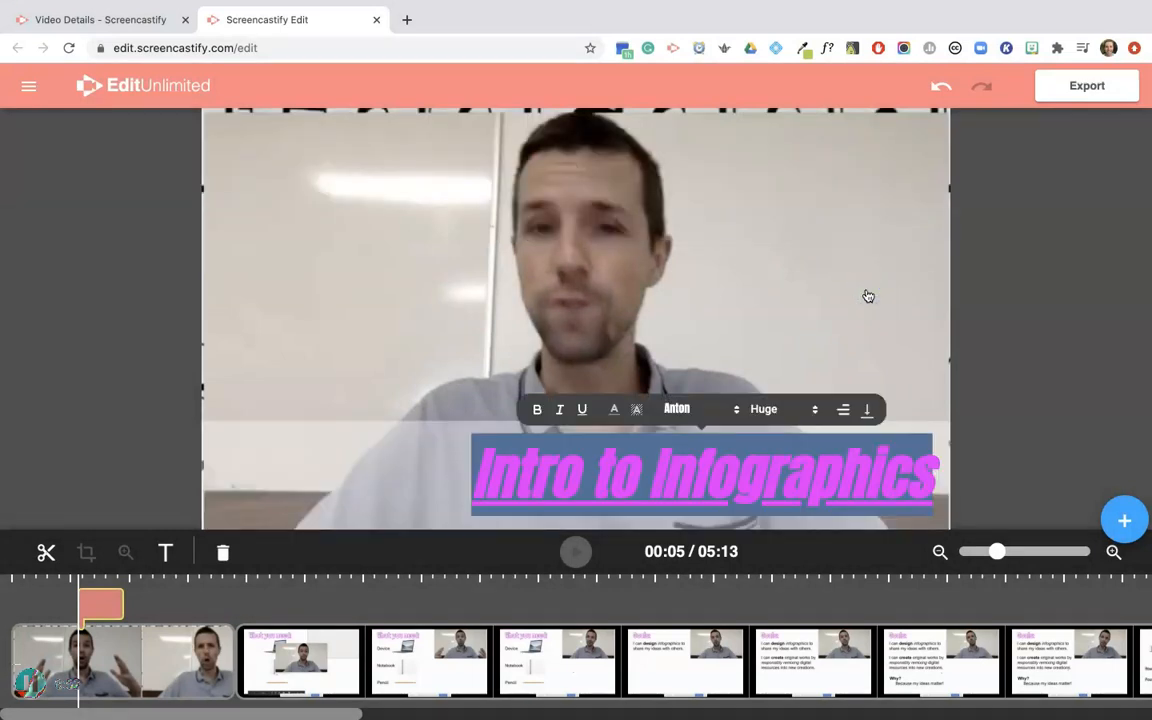
click(100, 624)
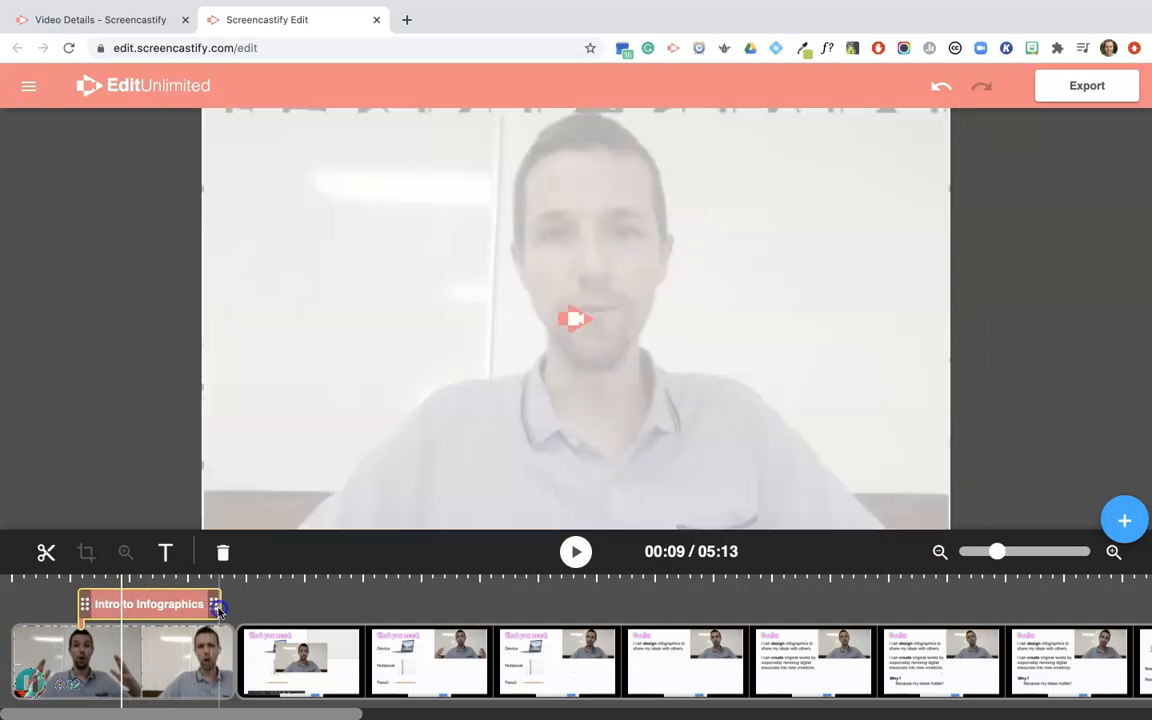
click(575, 551)
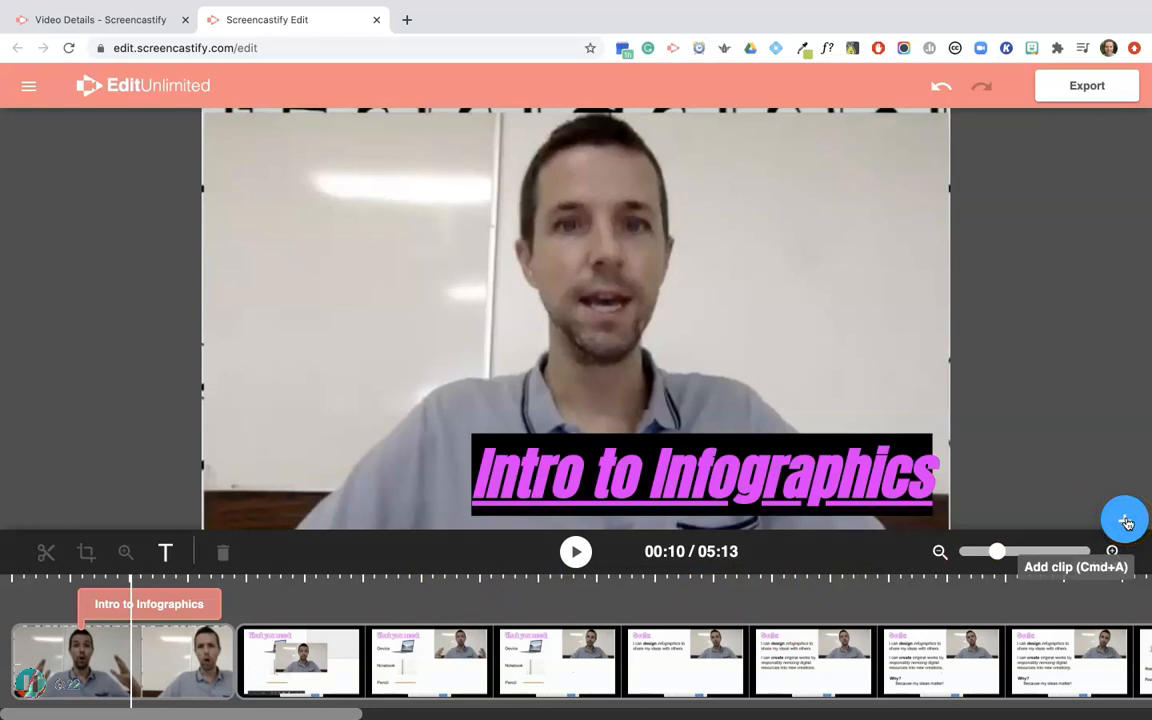
Step: Show the Add clip options such as Google Drive or local upload
click(1123, 520)
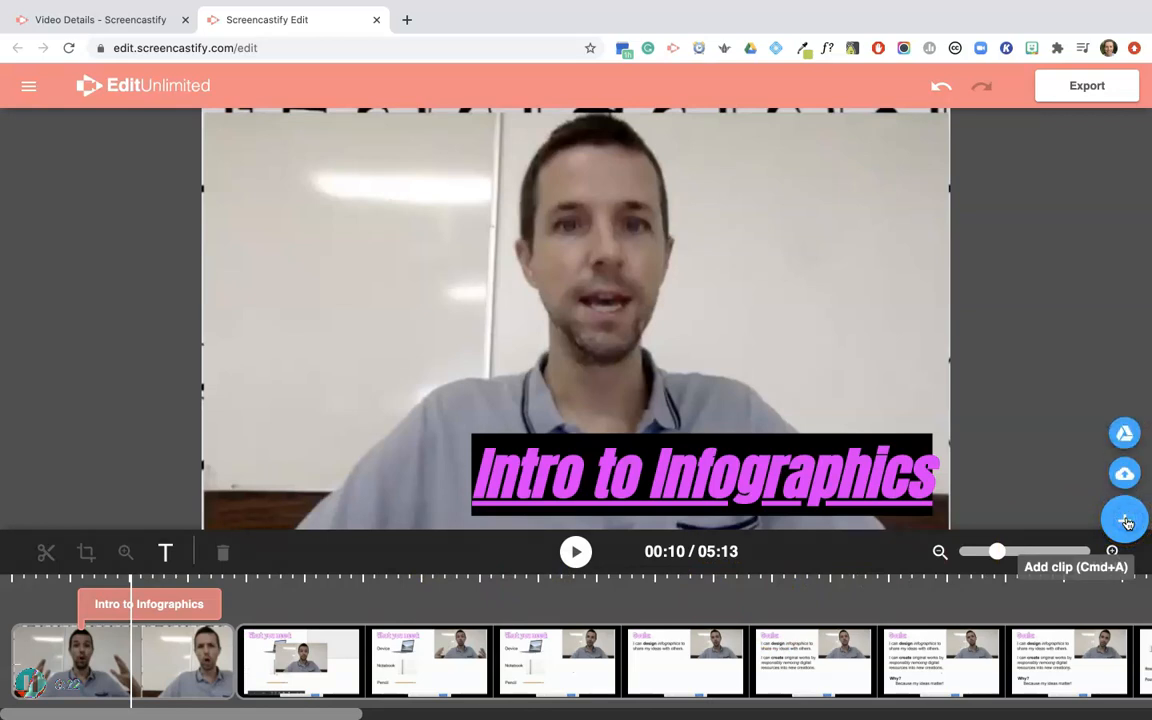
mouse_move(1124, 472)
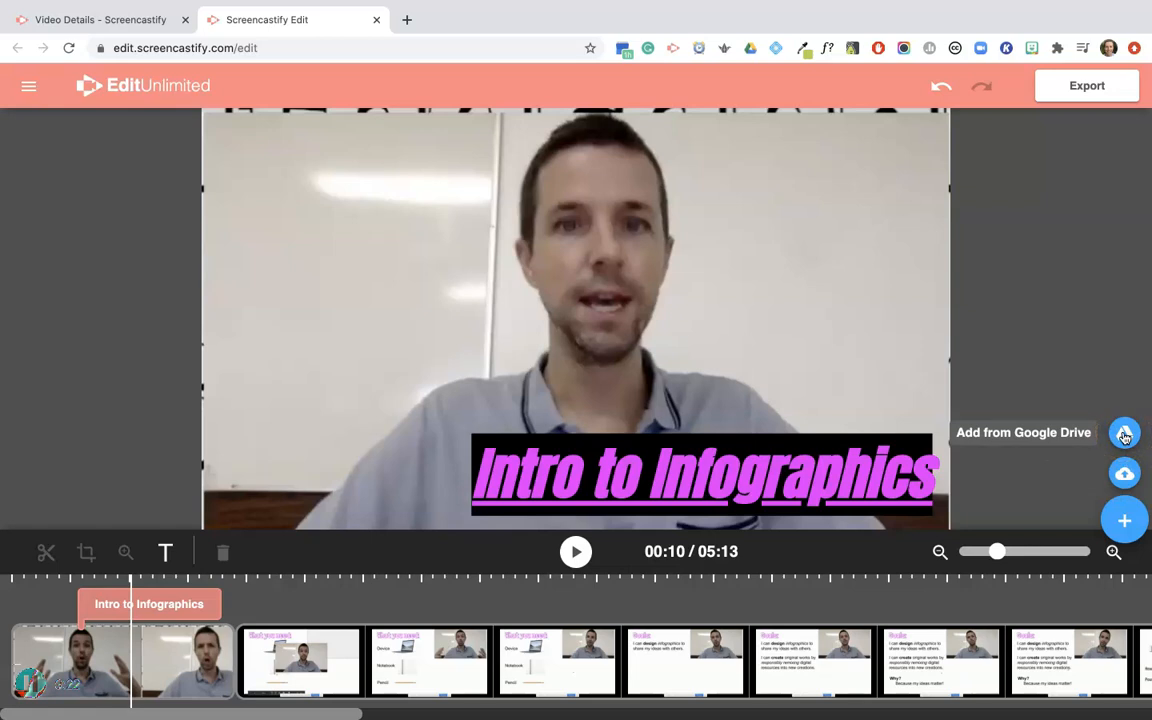
mouse_move(1125, 485)
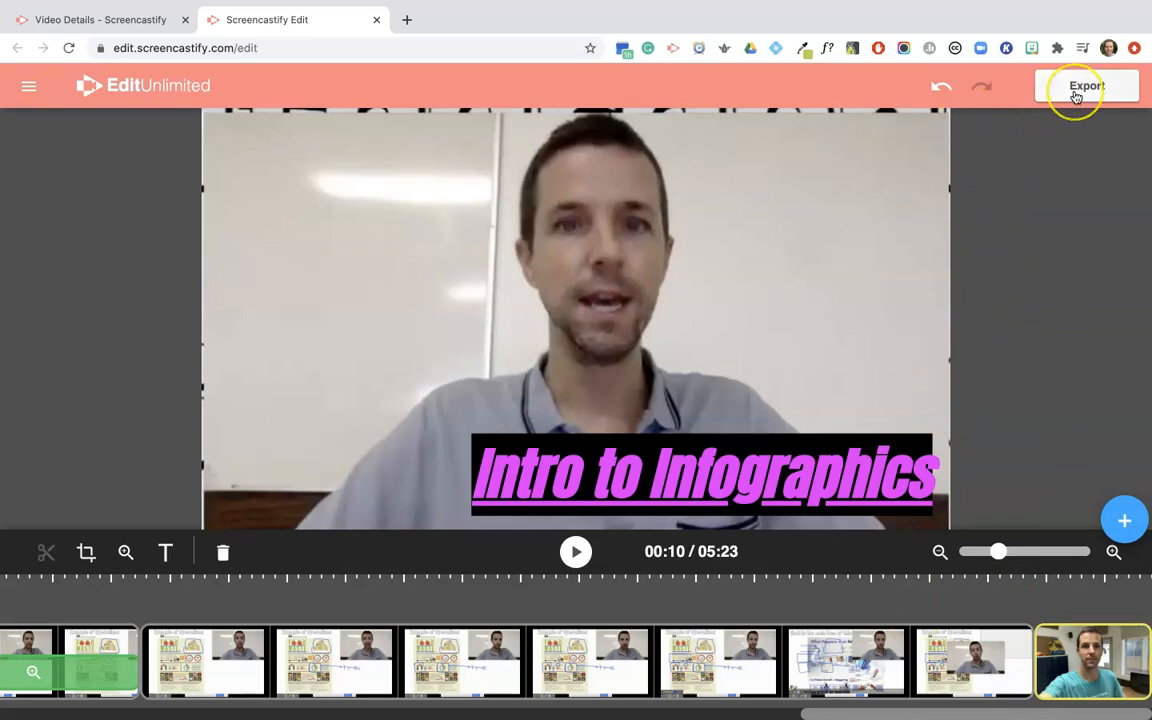
Step: Open the export menu offering Export MP4 or Export to Google Drive
click(1086, 85)
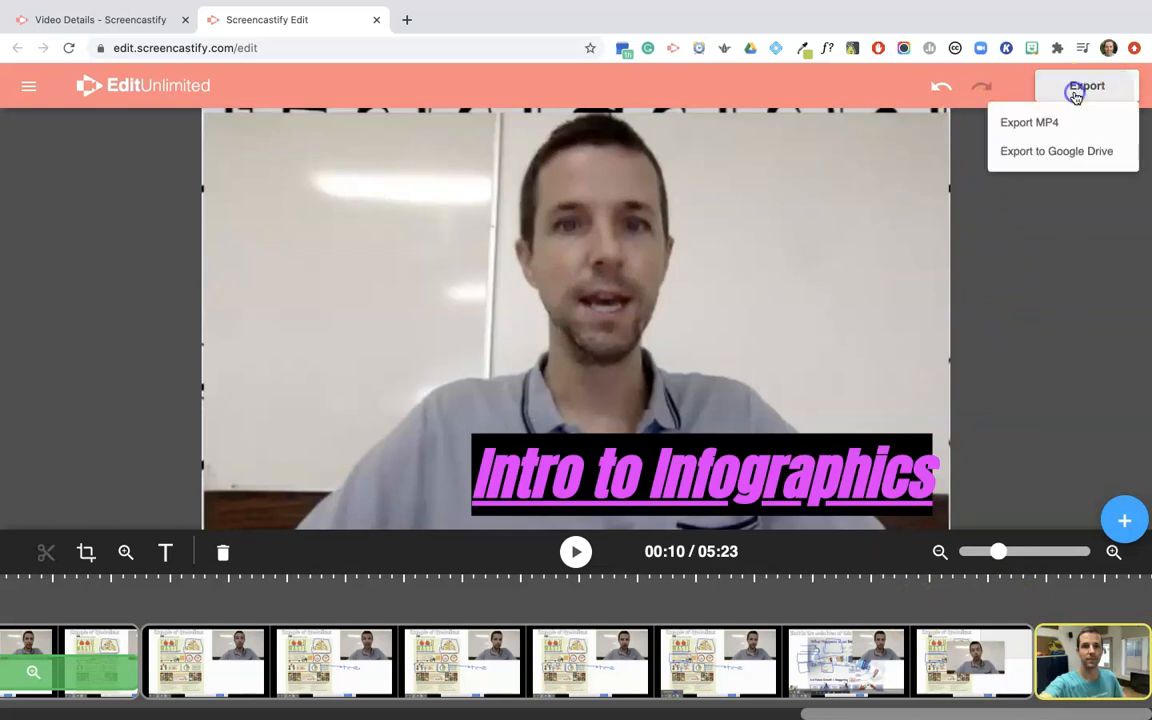
mouse_move(1067, 120)
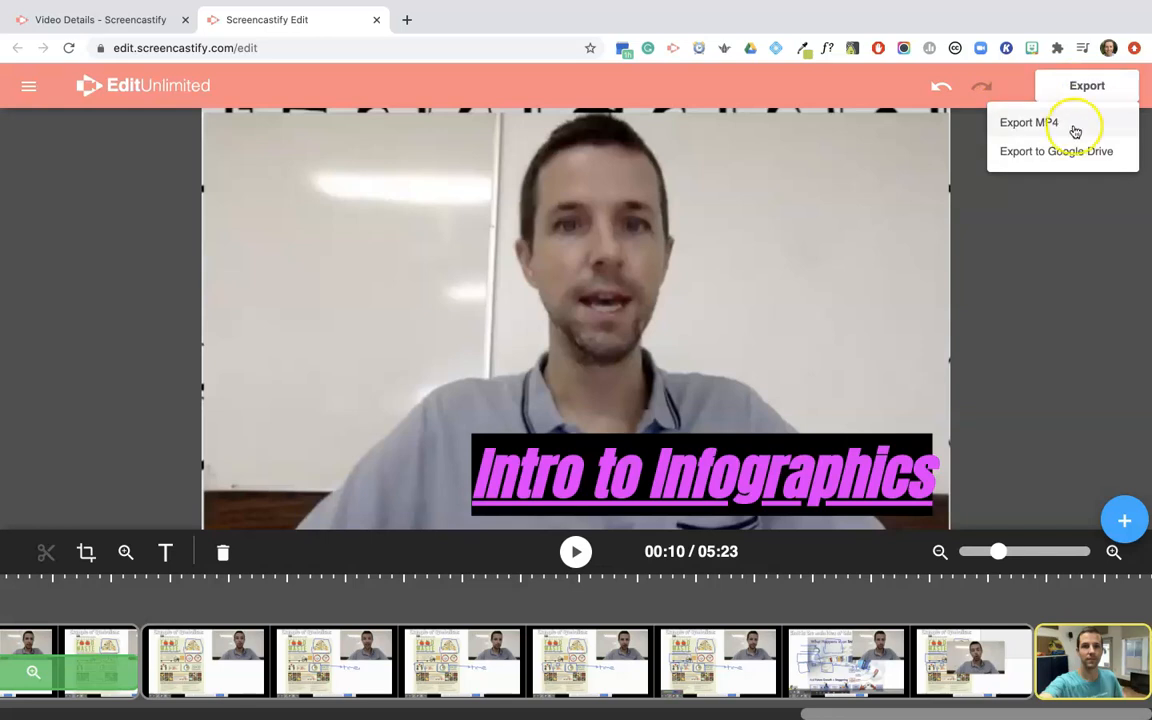
mouse_move(1063, 157)
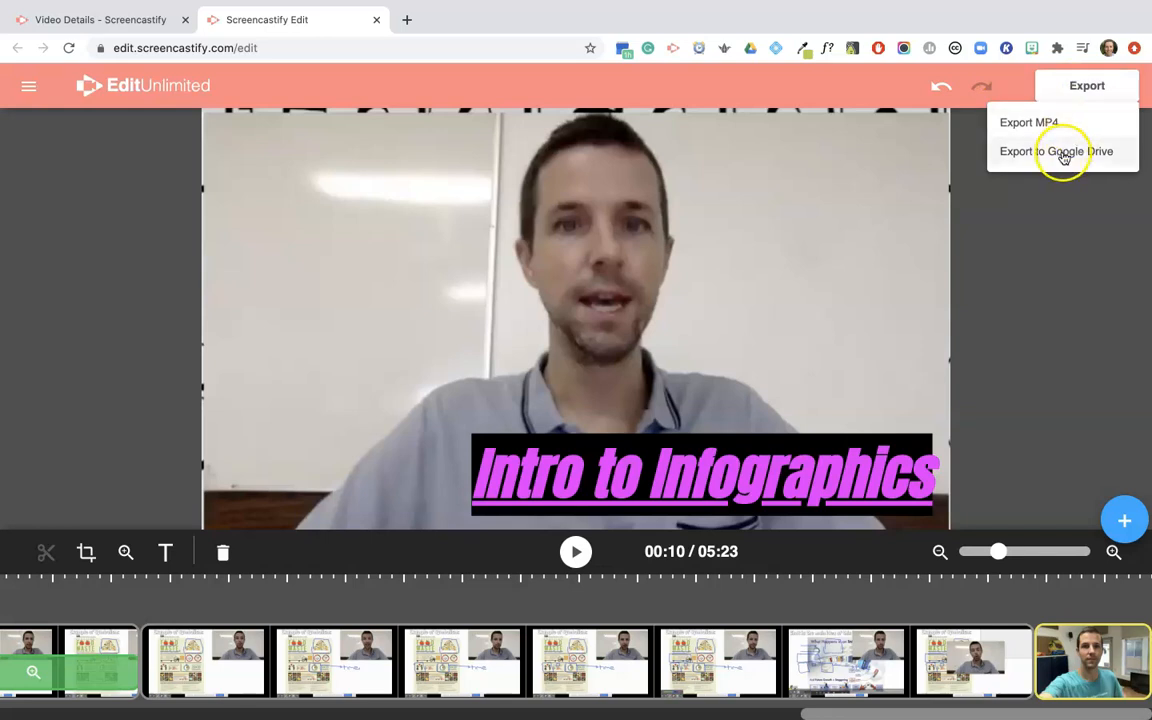